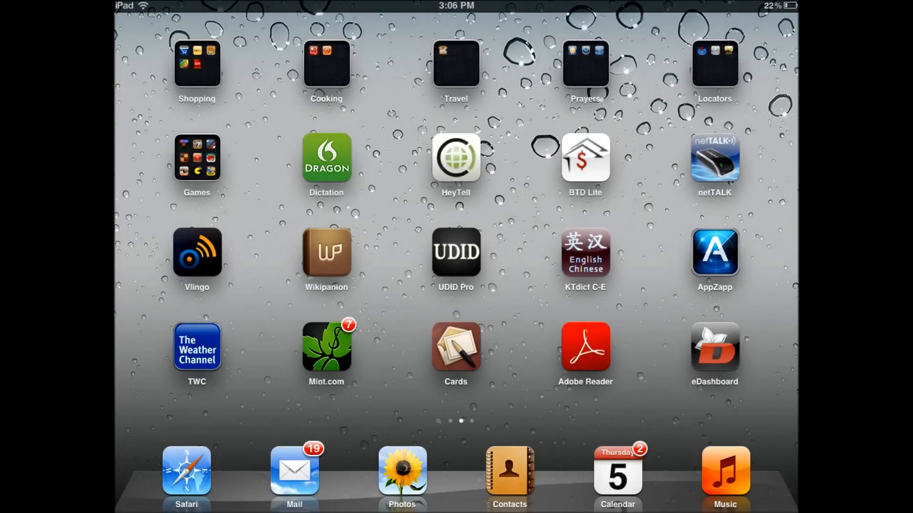
- Launch eSign Dashboard and log in with the account password to reach the Vault
click(714, 349)
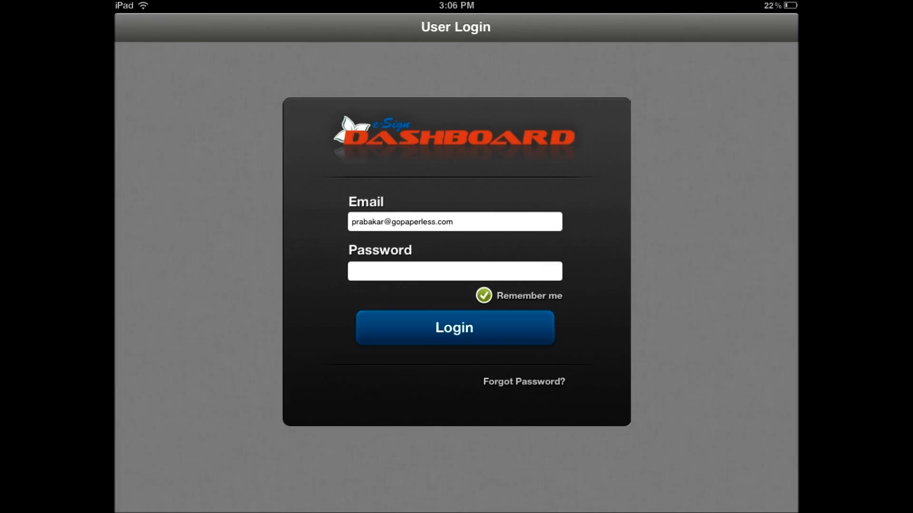
click(443, 271)
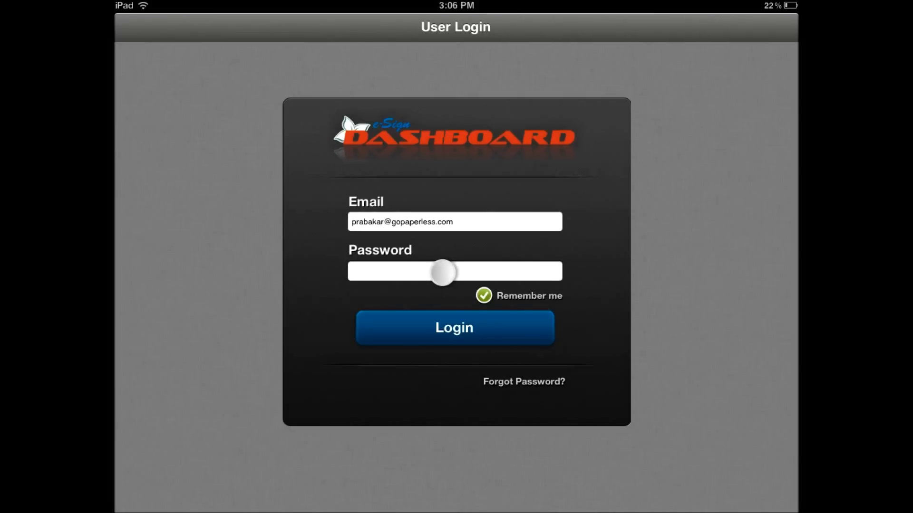
click(454, 271)
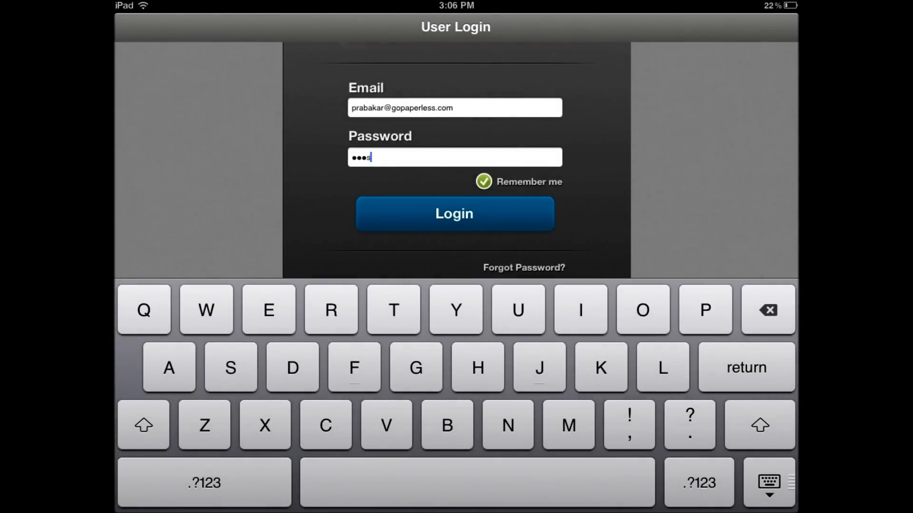
click(454, 213)
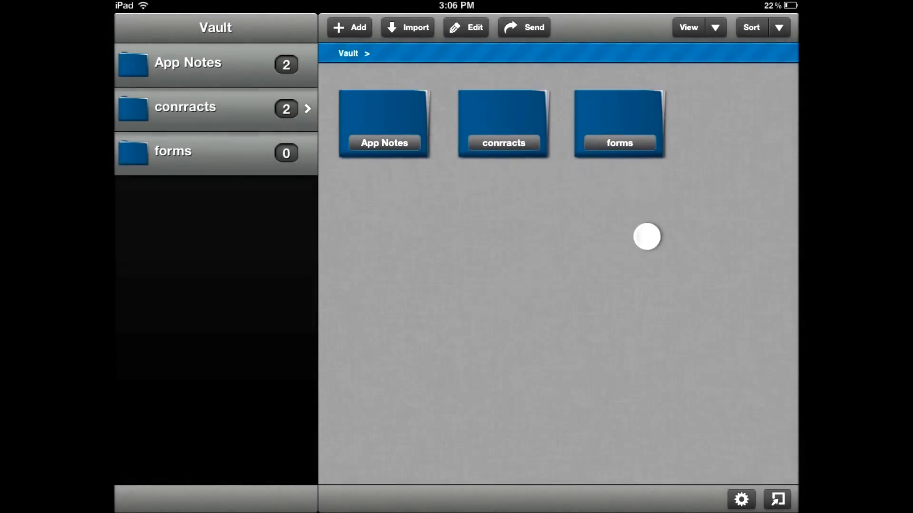
mouse_move(695, 235)
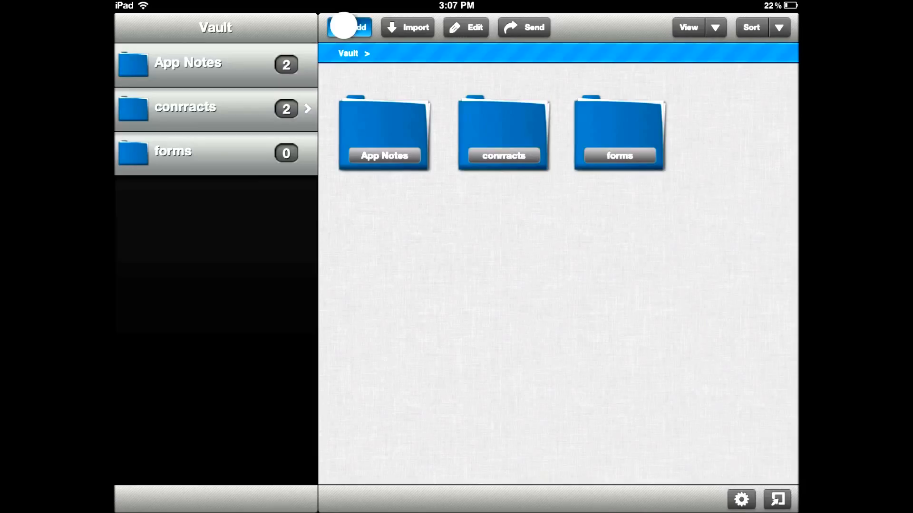
- Create a new folder named 'training' in the Vault
click(349, 27)
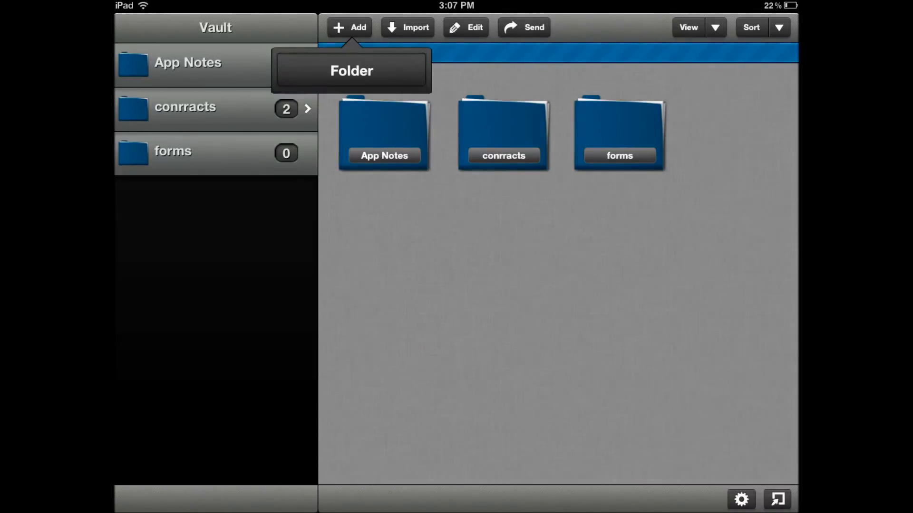
click(351, 70)
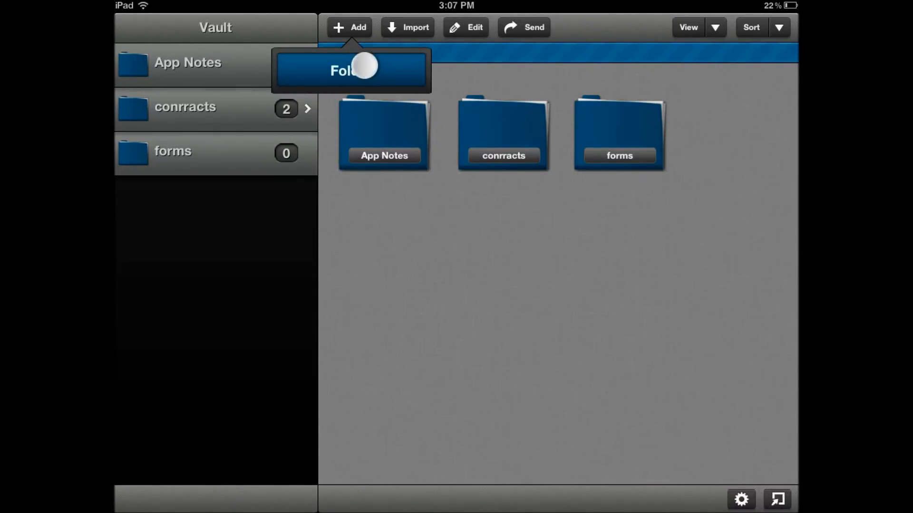
click(351, 70)
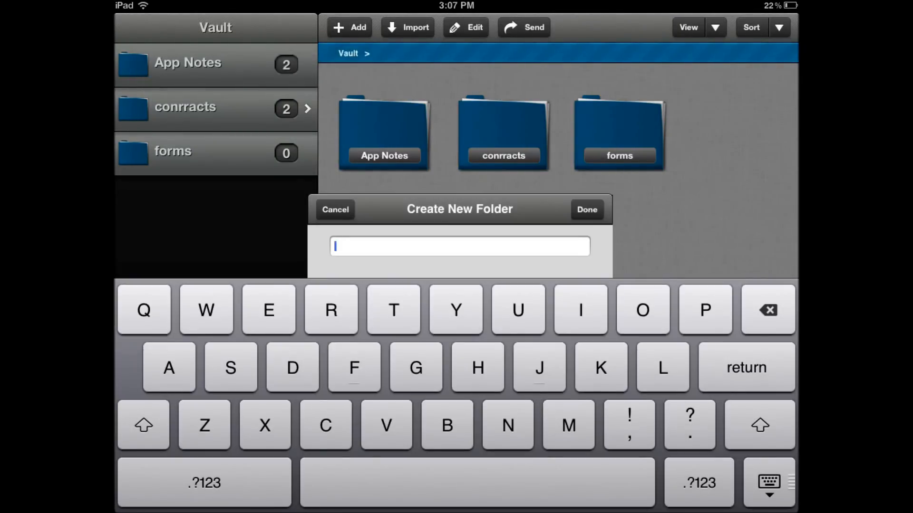
click(168, 367)
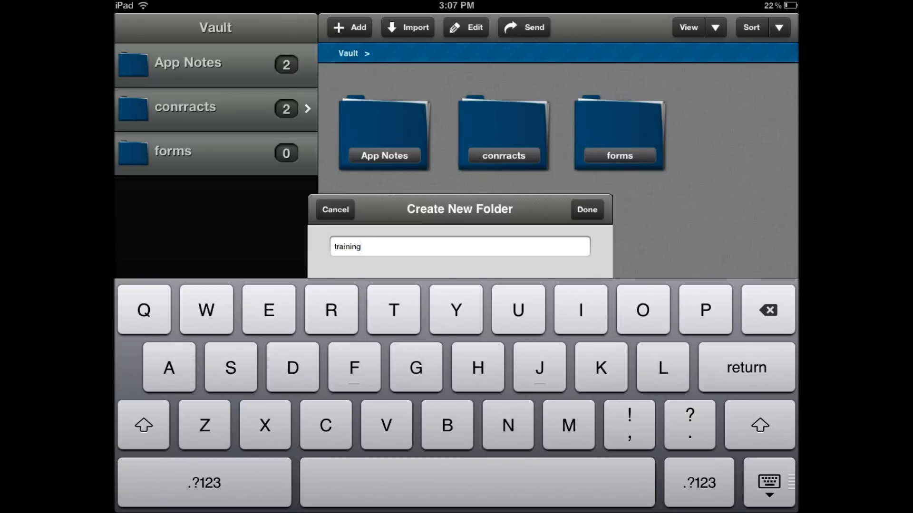
click(586, 209)
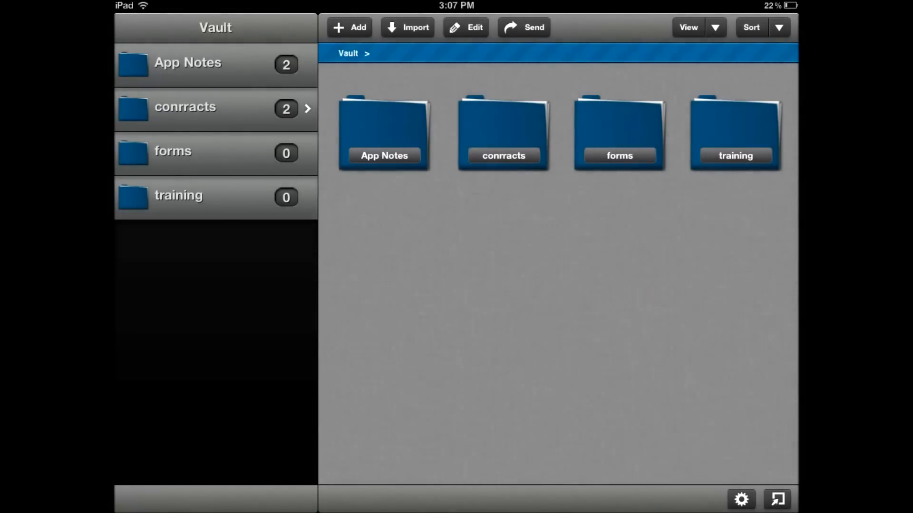
- Inside training, create two subfolders named 'test' and 'test 1'
click(179, 196)
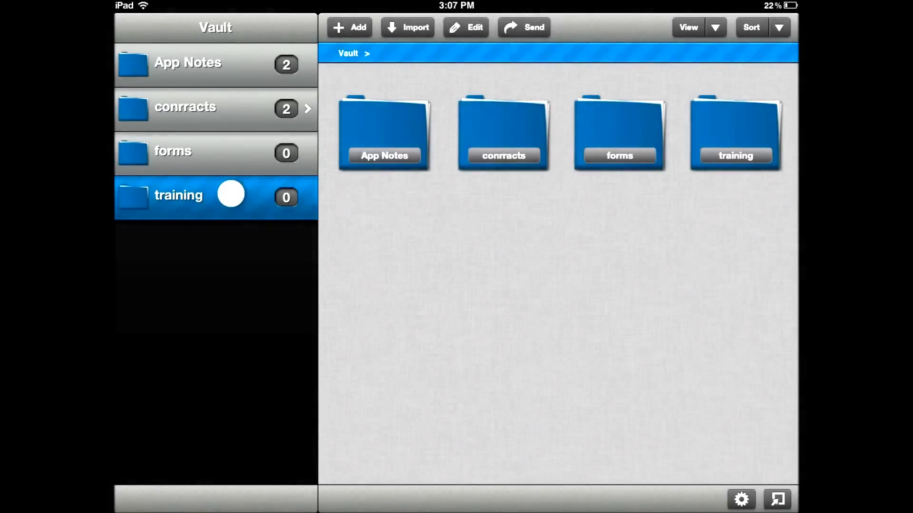
click(179, 195)
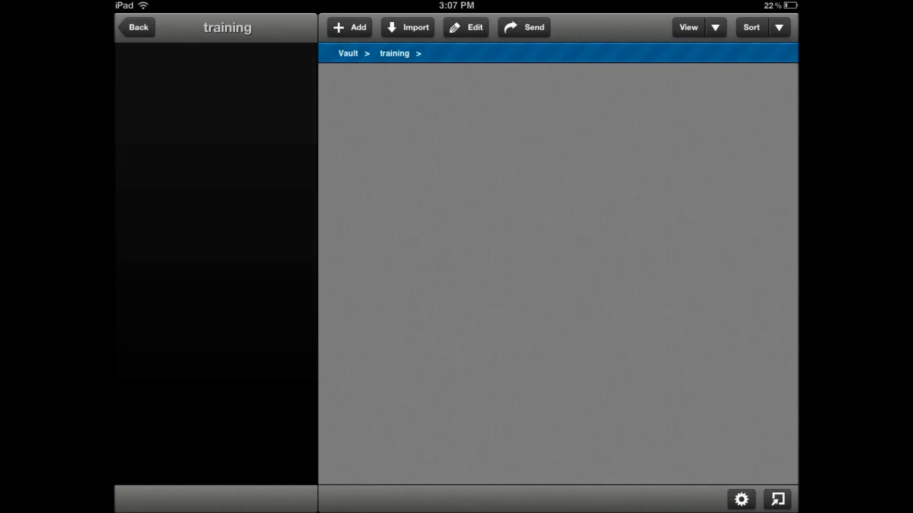
click(349, 27)
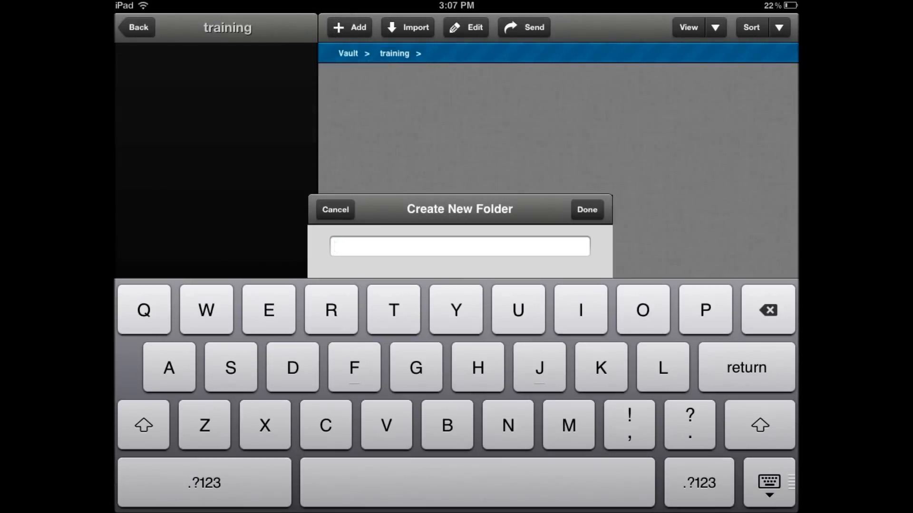
text(test)
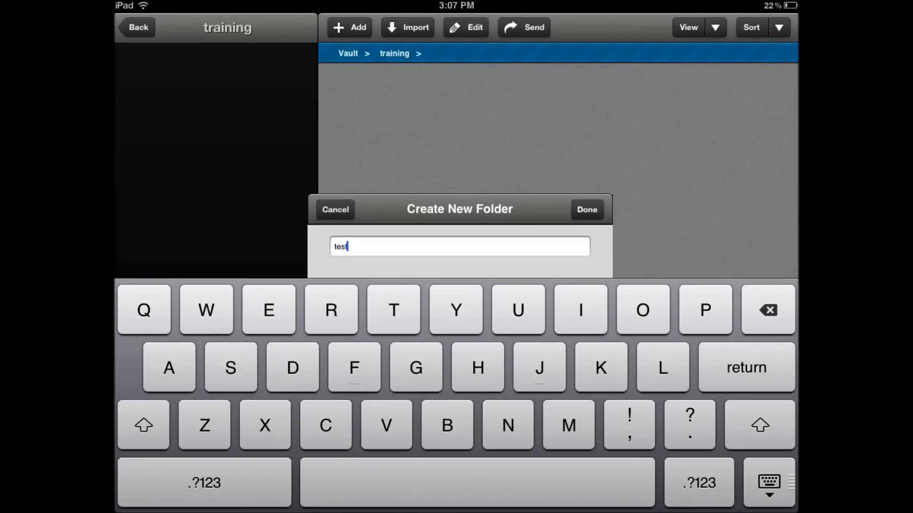
click(586, 210)
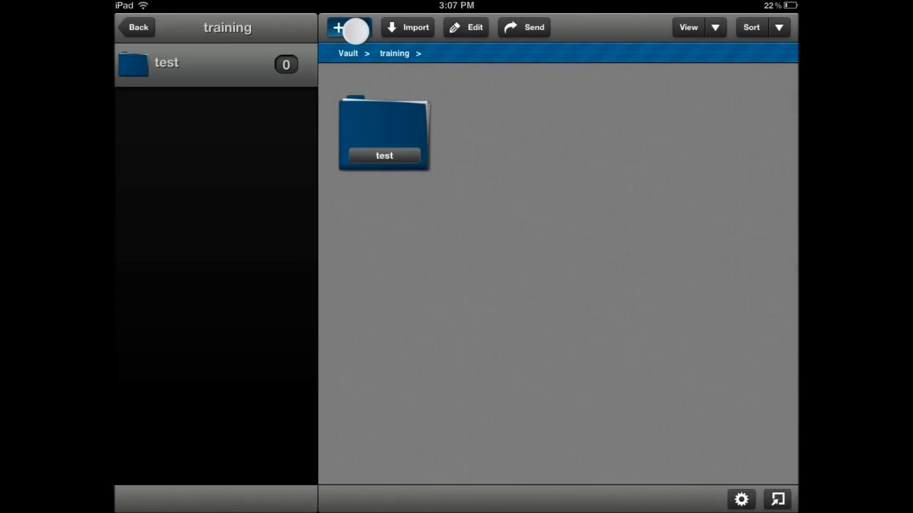
click(348, 28)
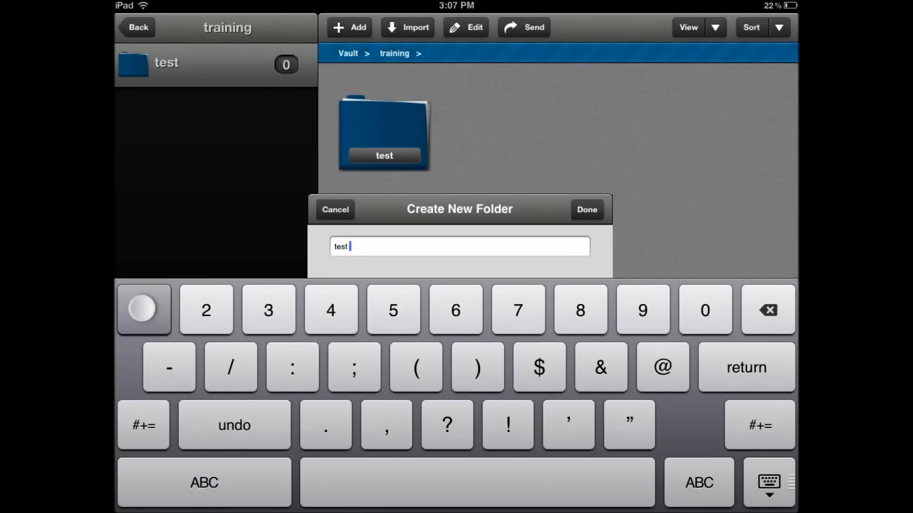
click(586, 209)
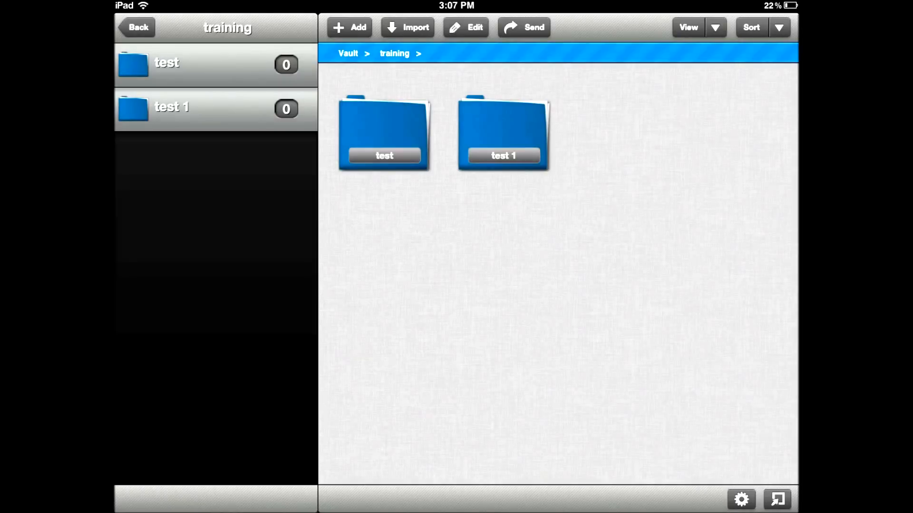
- Return to the Vault, open the empty forms folder, and show the multitasking bar
click(137, 28)
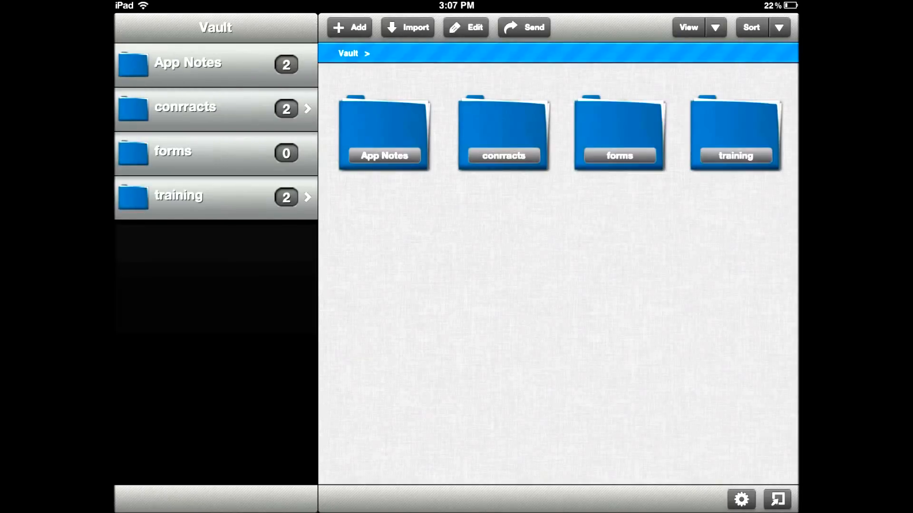
click(618, 140)
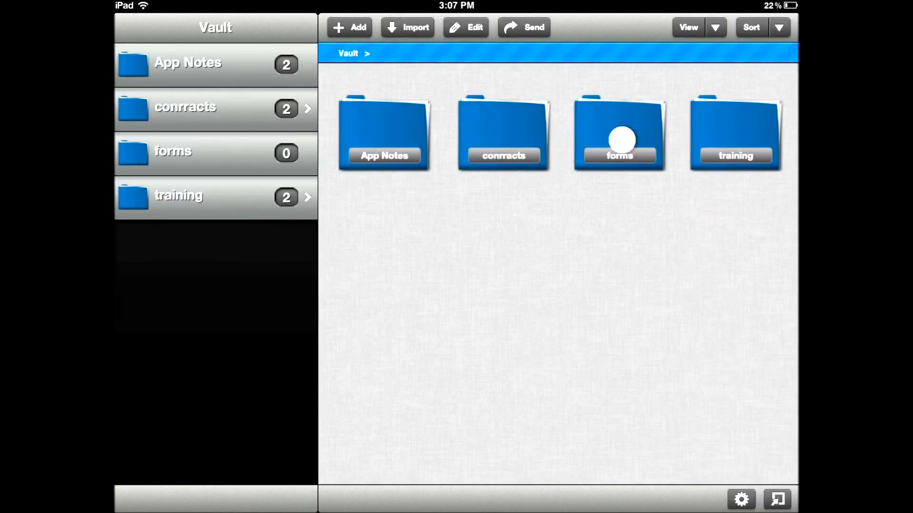
click(618, 134)
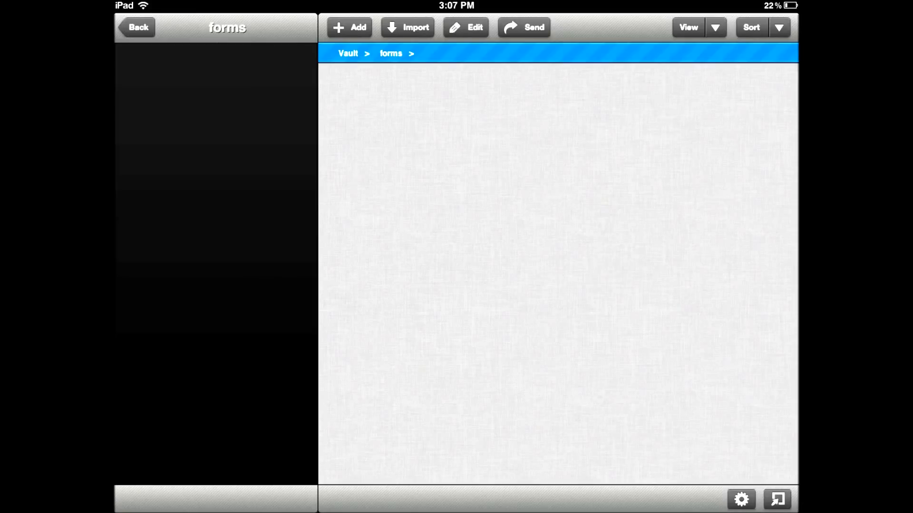
click(407, 28)
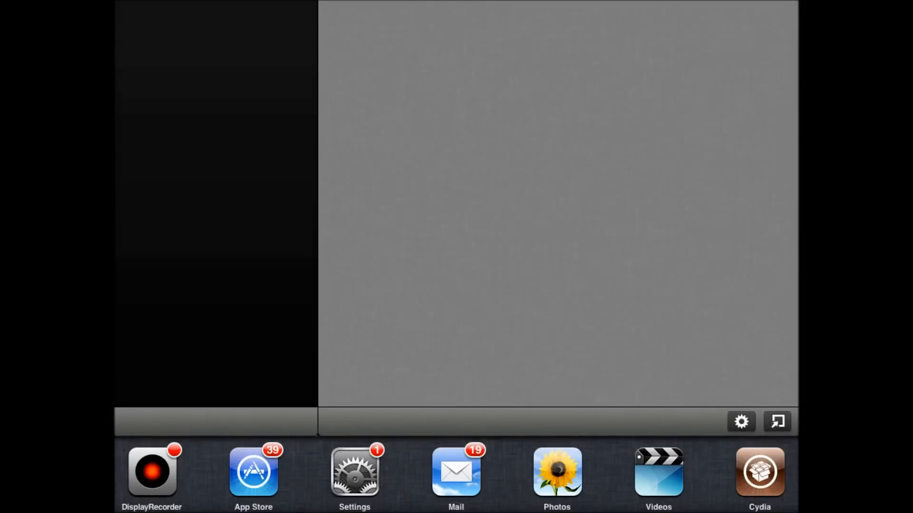
- In Mail, open the Forms email's rla.pdf attachment in eDashboard
click(456, 471)
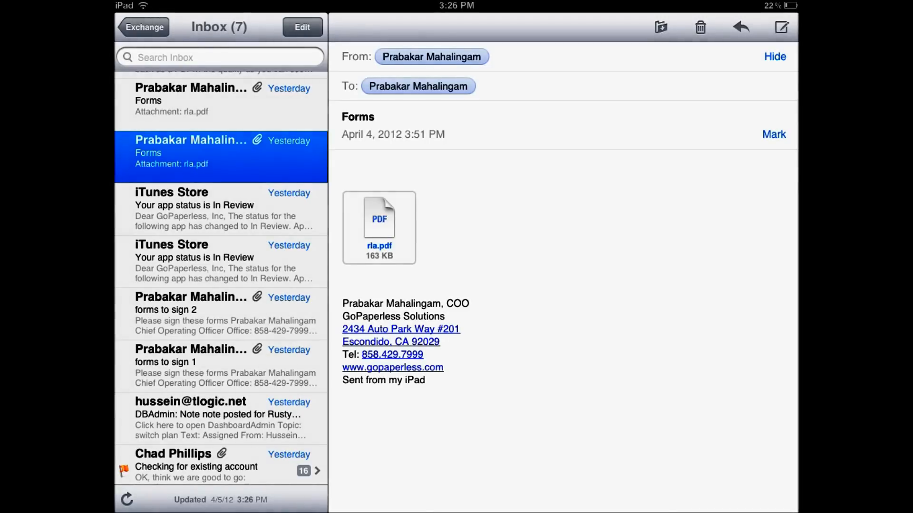
click(378, 227)
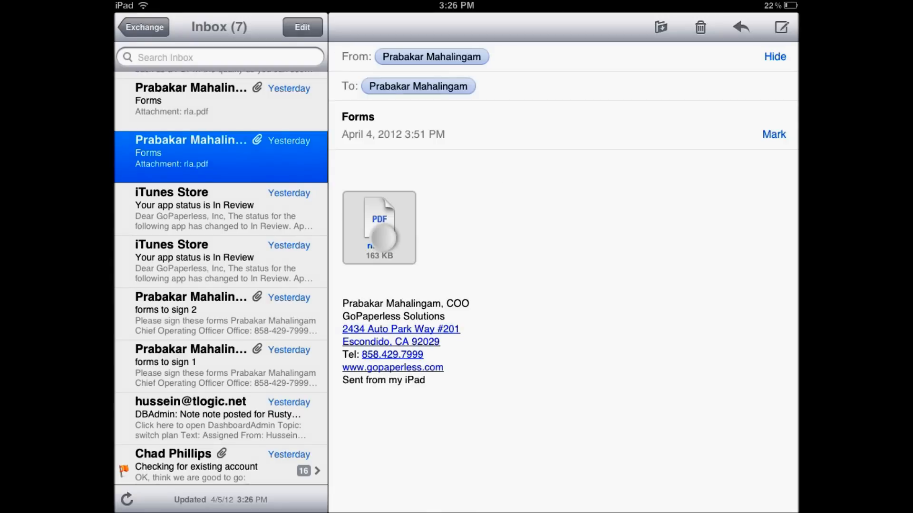
click(378, 227)
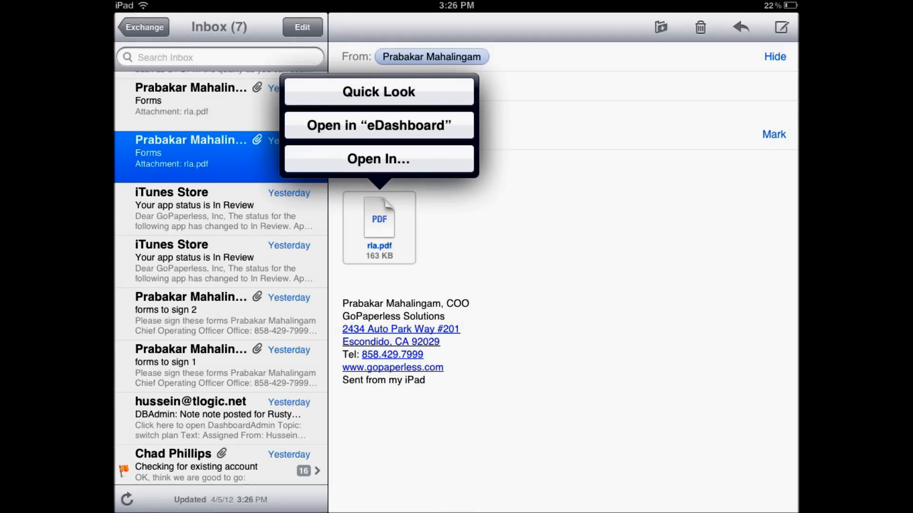
click(379, 158)
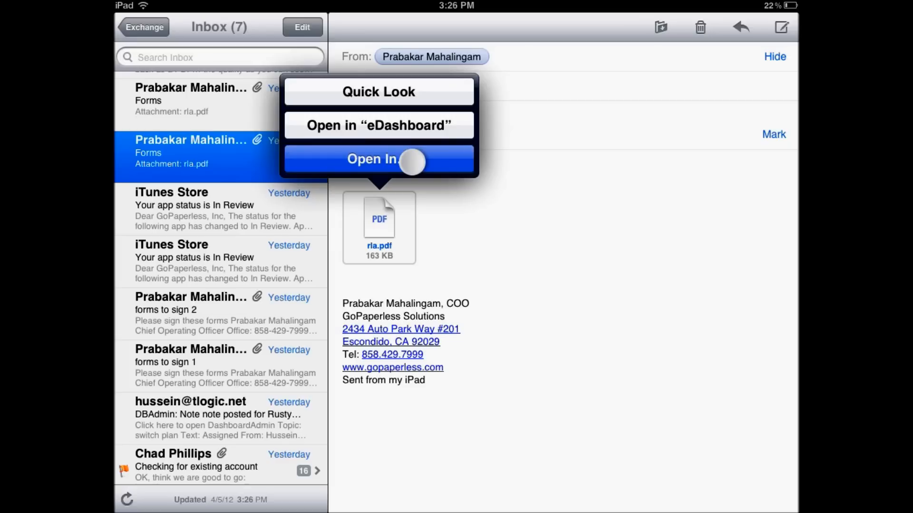
click(378, 159)
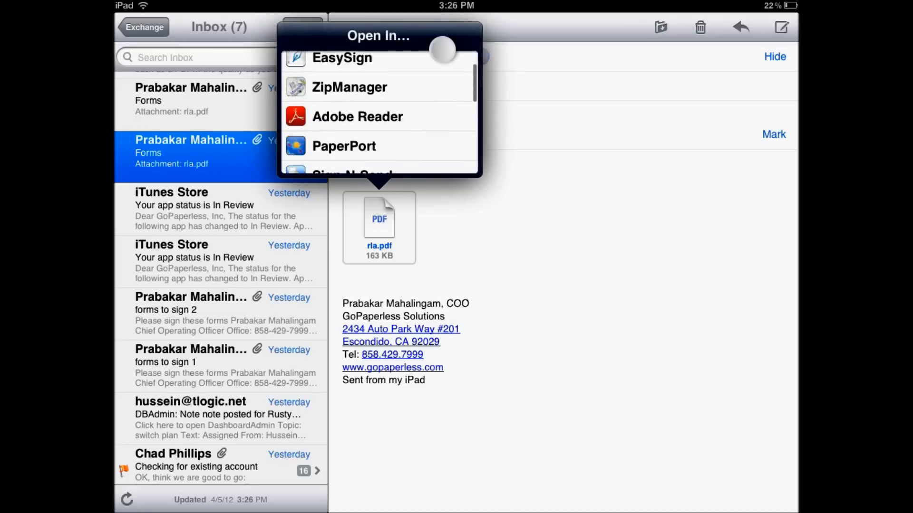
scroll(down, 3)
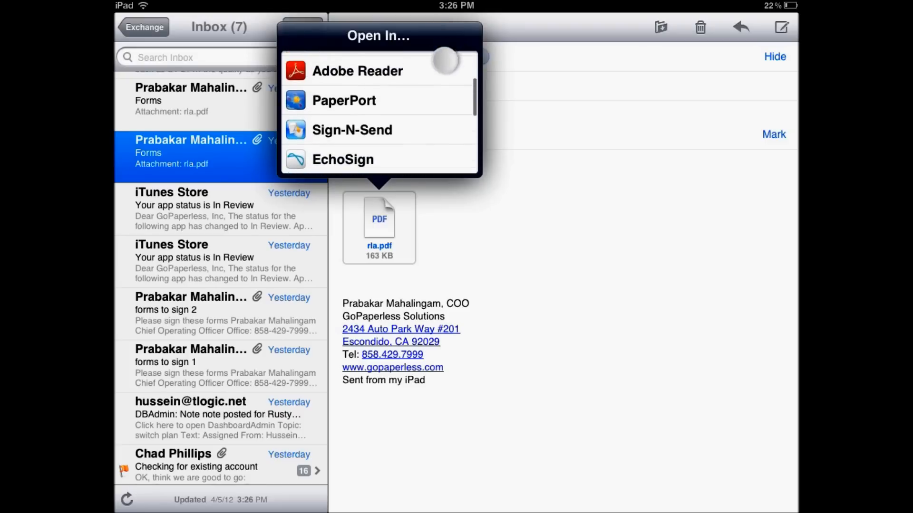
scroll(down, 3)
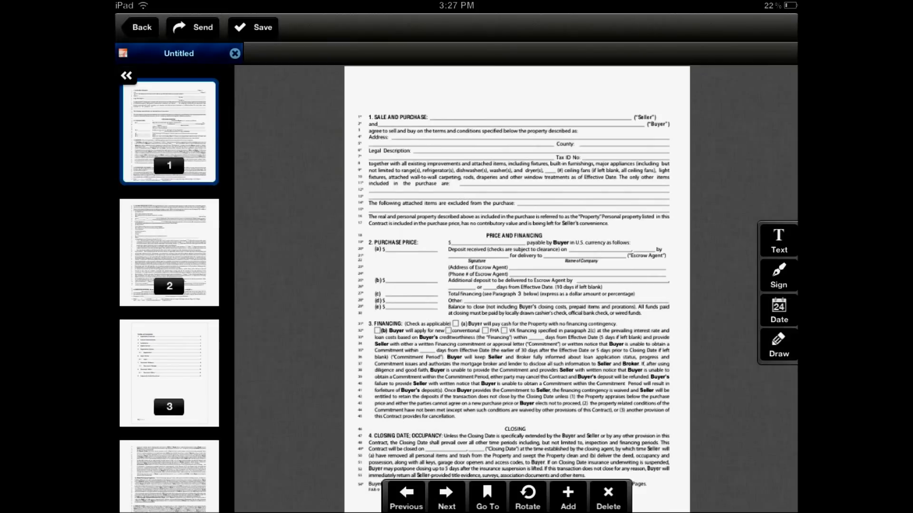
- Open the imported sale and purchase contract's first page in the editor
click(239, 26)
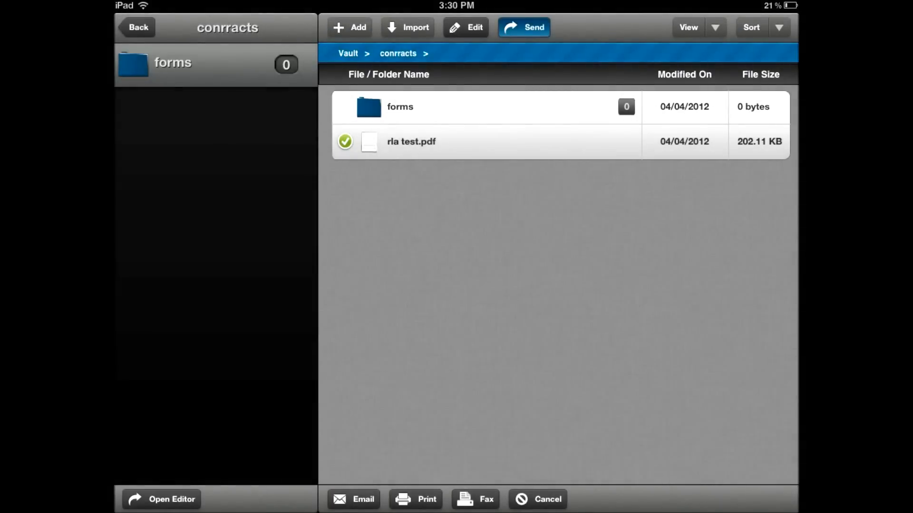
- Exit send mode, then bring up and dismiss the Import From URL prompt
click(523, 28)
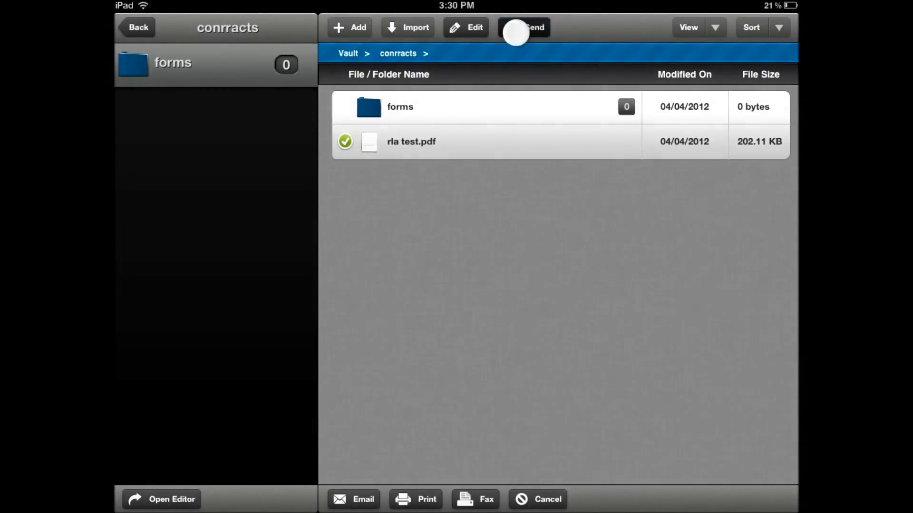
click(407, 27)
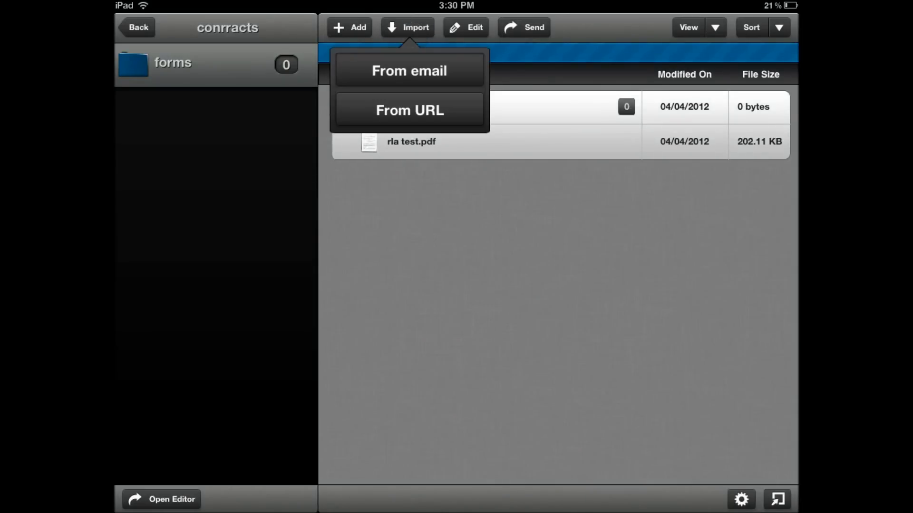
click(409, 110)
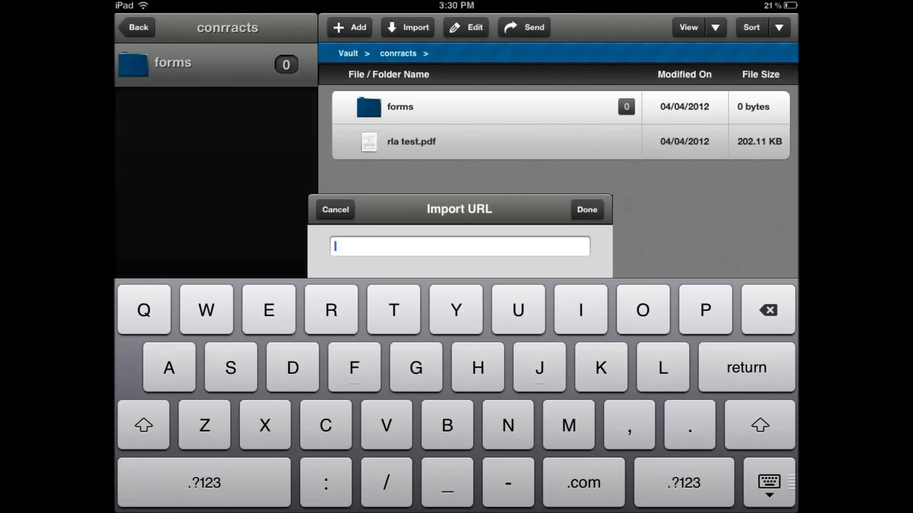
click(334, 210)
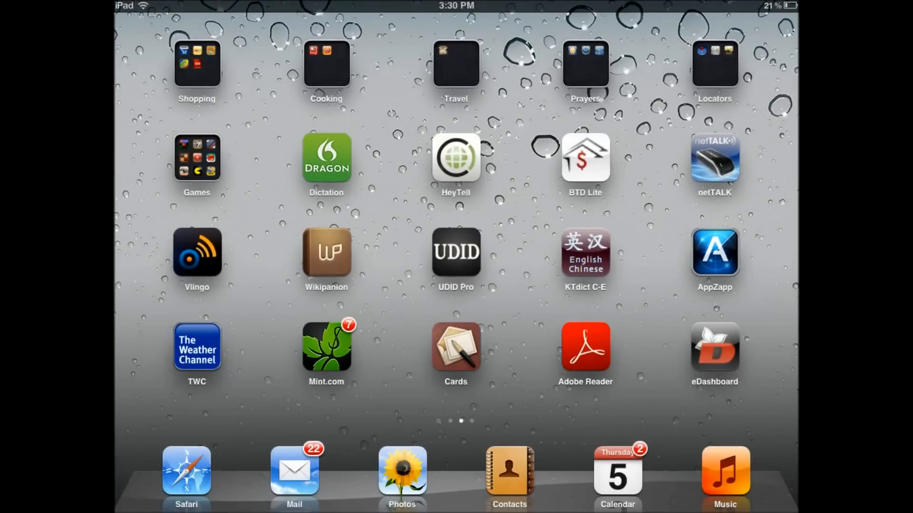
- Load the gopaperless.com user guide PDF in Safari and open it in eDashboard
click(456, 253)
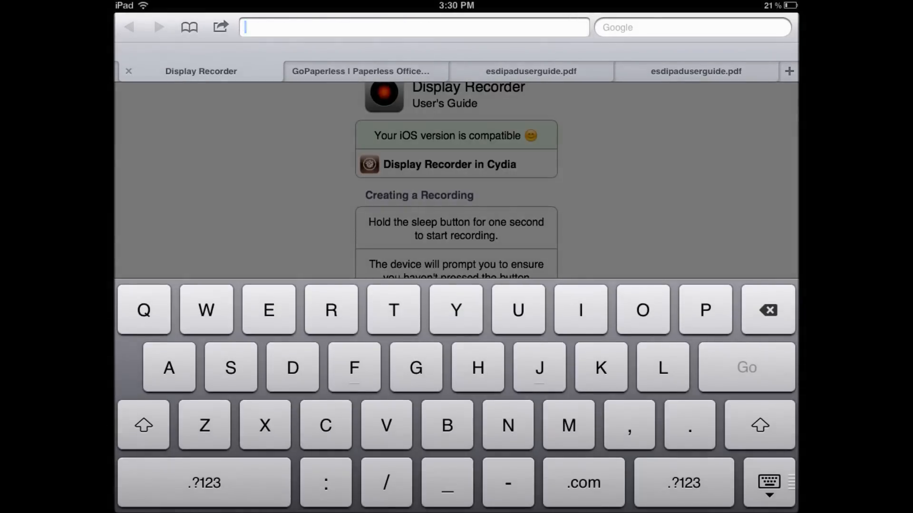
text(g)
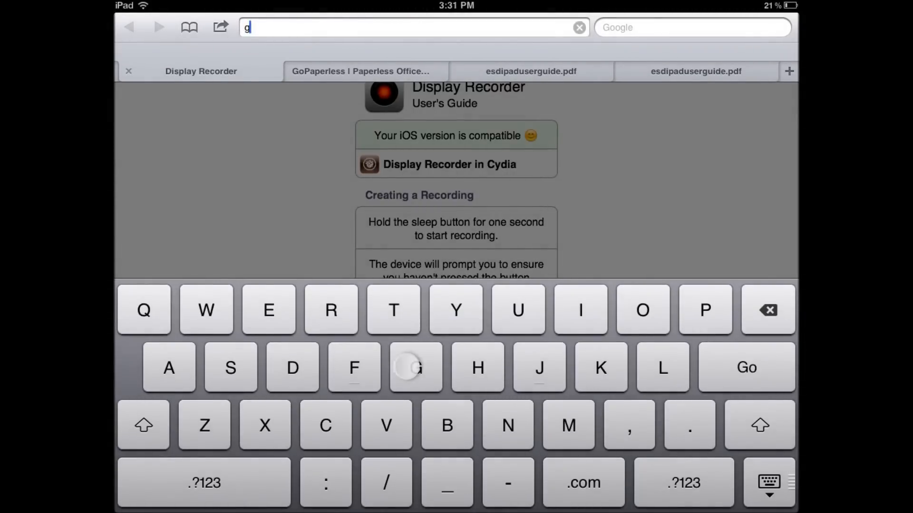
text(opaperless.com/PDF/esdipaduserguide.pdf)
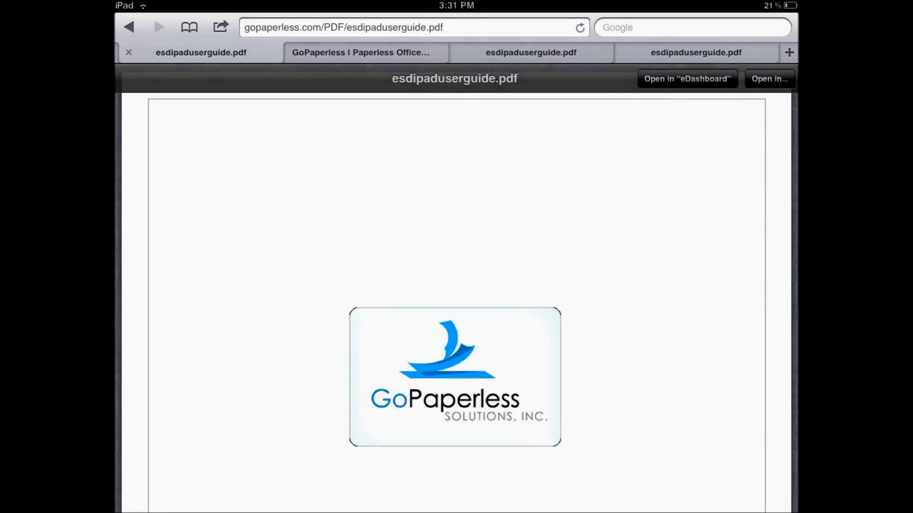
click(686, 79)
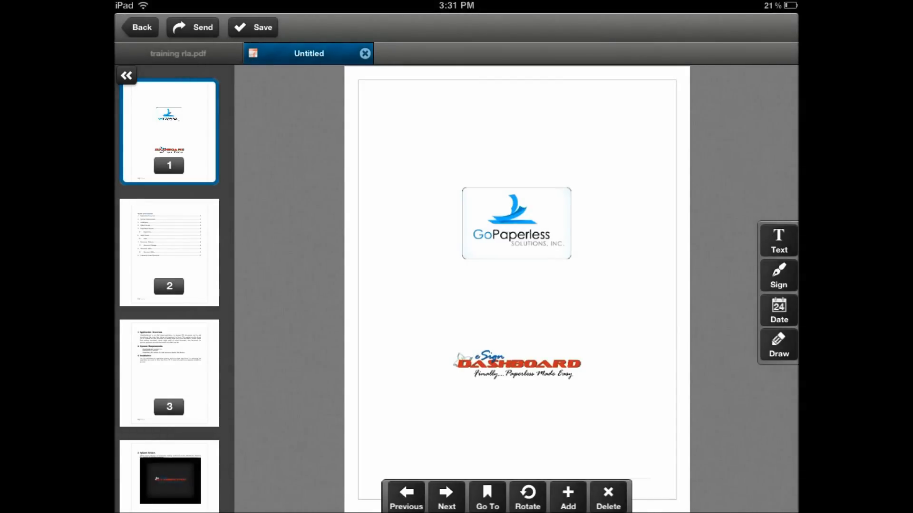
- Return to the Vault and display its folders as a list sorted by type
click(139, 27)
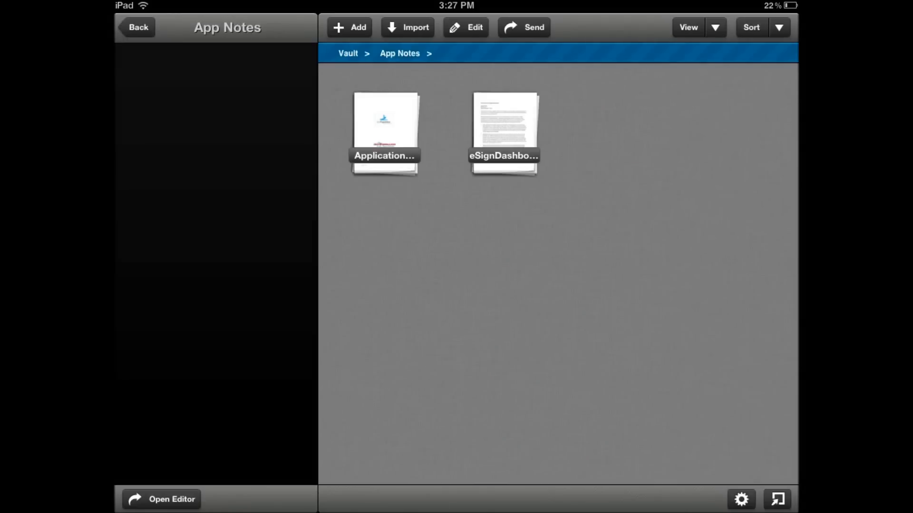
click(138, 27)
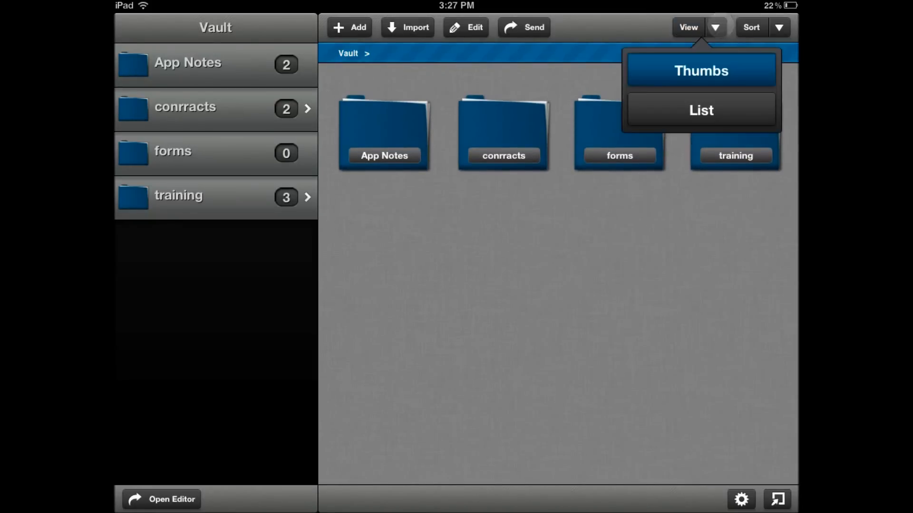
click(701, 109)
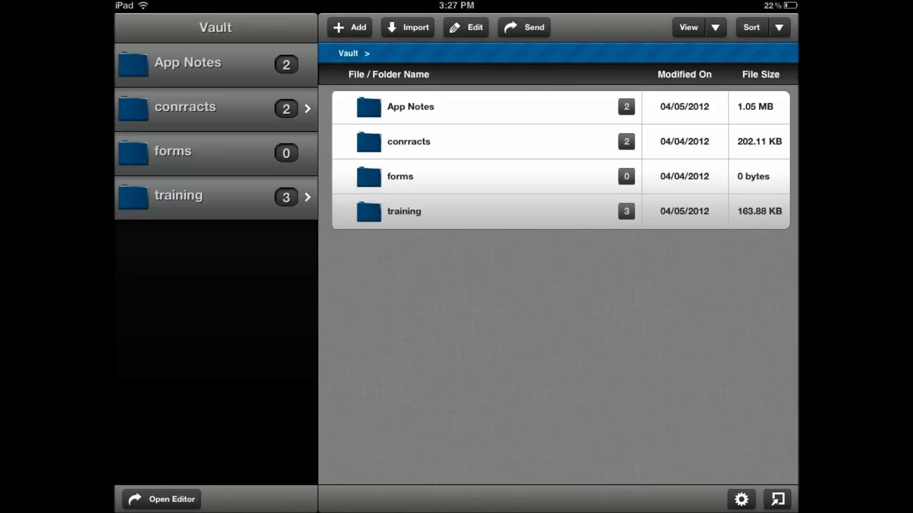
click(779, 27)
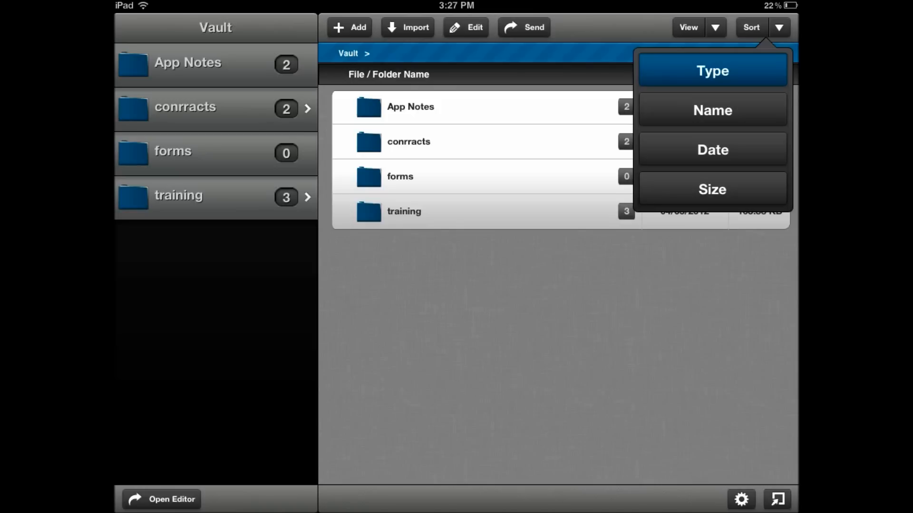
click(712, 69)
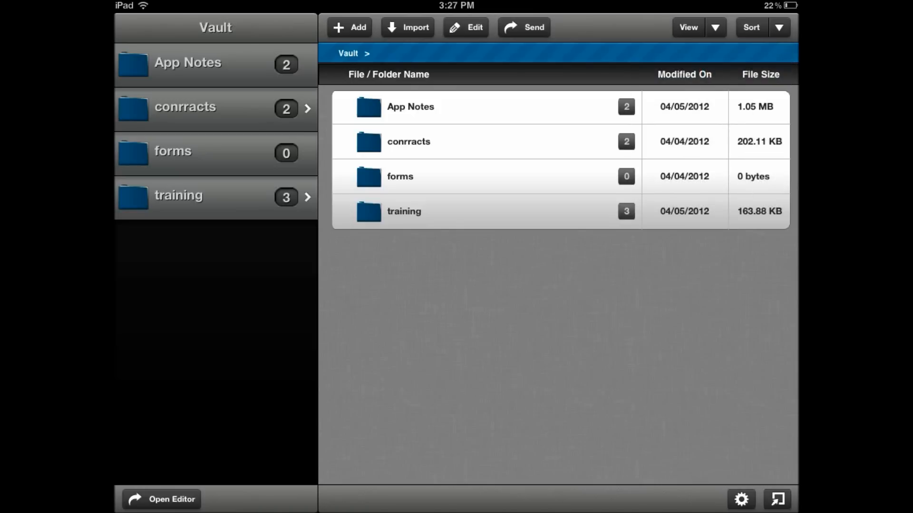
click(446, 106)
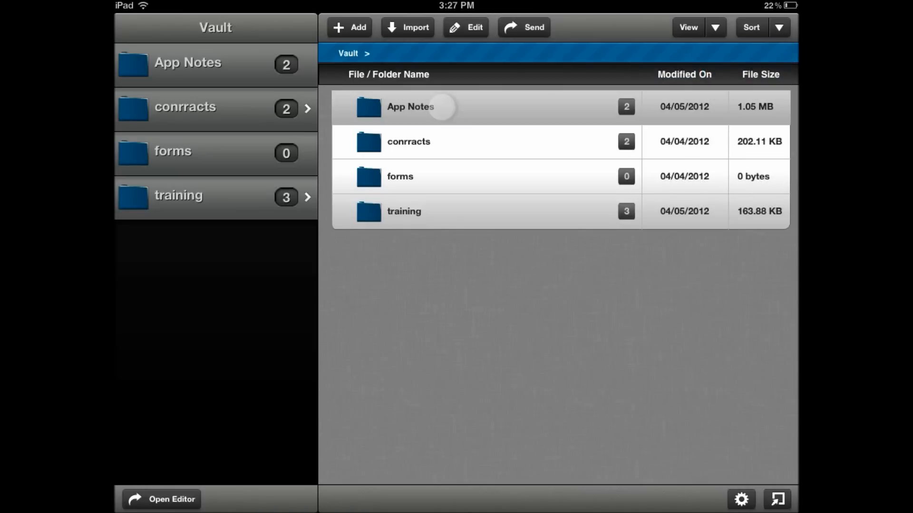
click(410, 107)
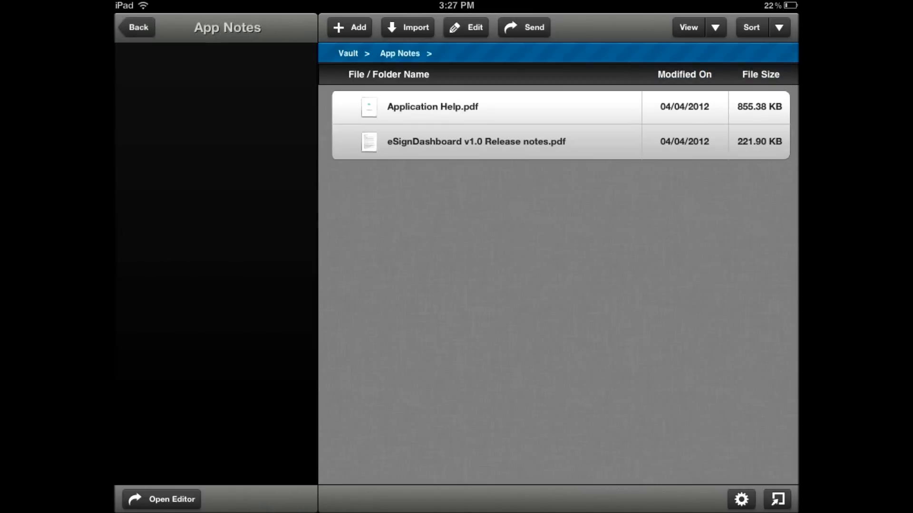
click(431, 53)
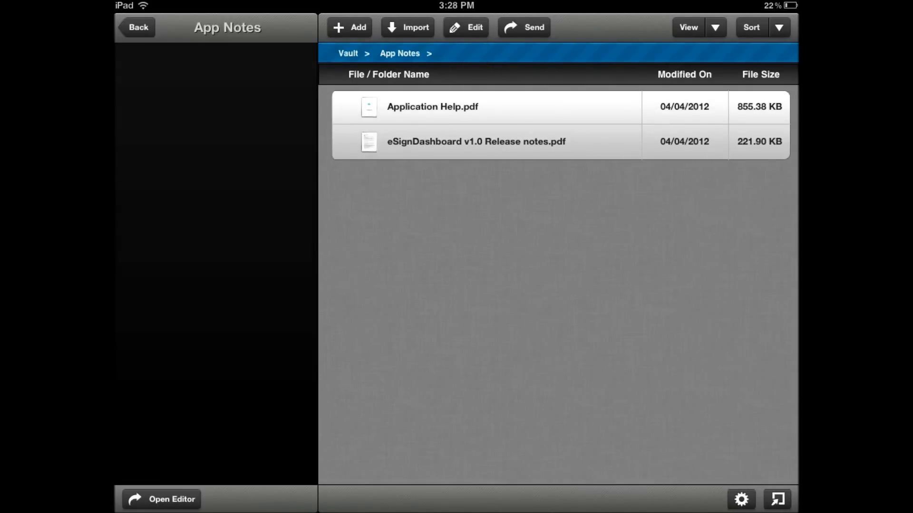
click(136, 28)
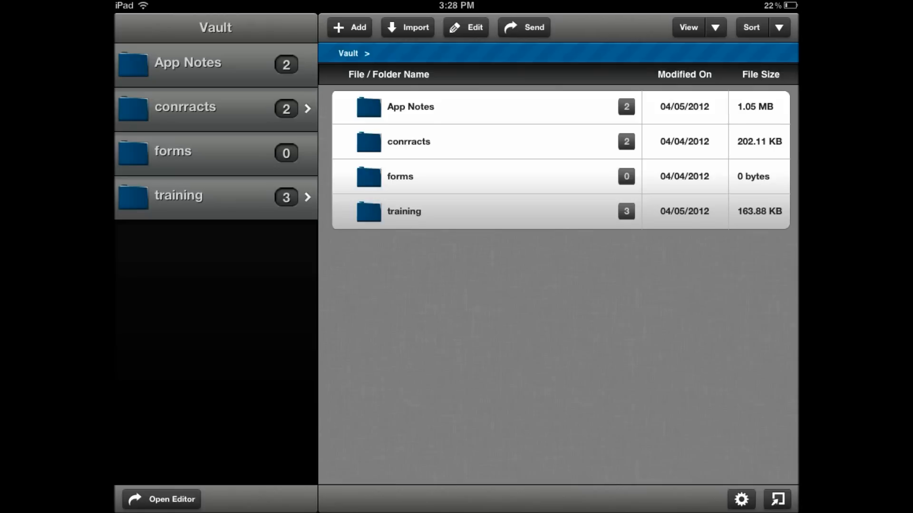
click(465, 27)
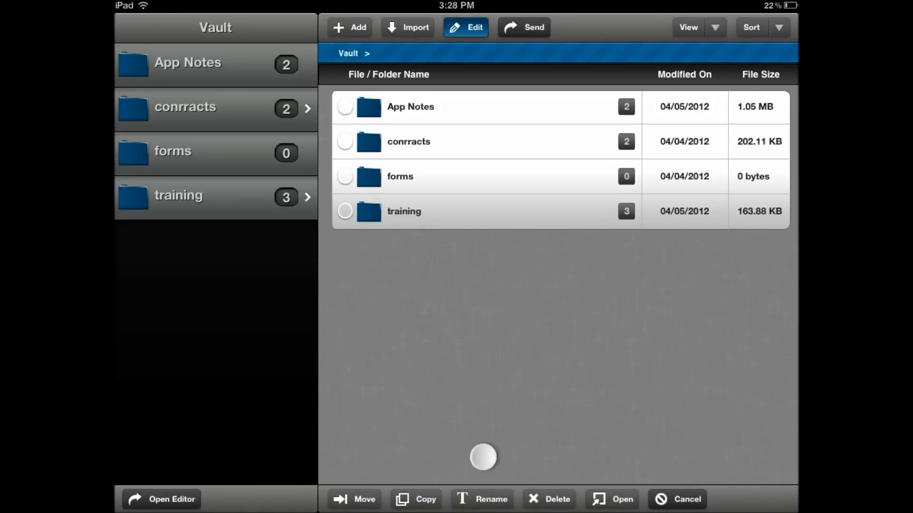
- Leave selection mode, check forms, then select rla.pdf in the conrracts folder
click(465, 28)
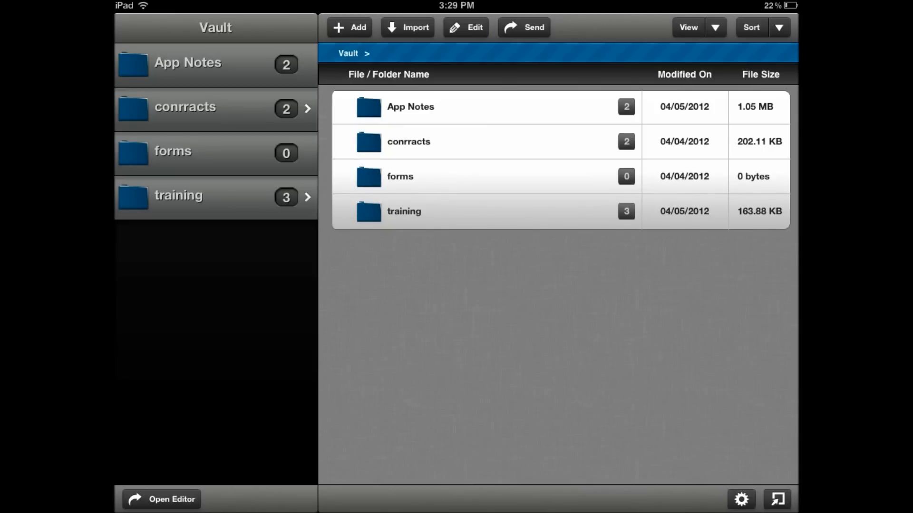
click(399, 176)
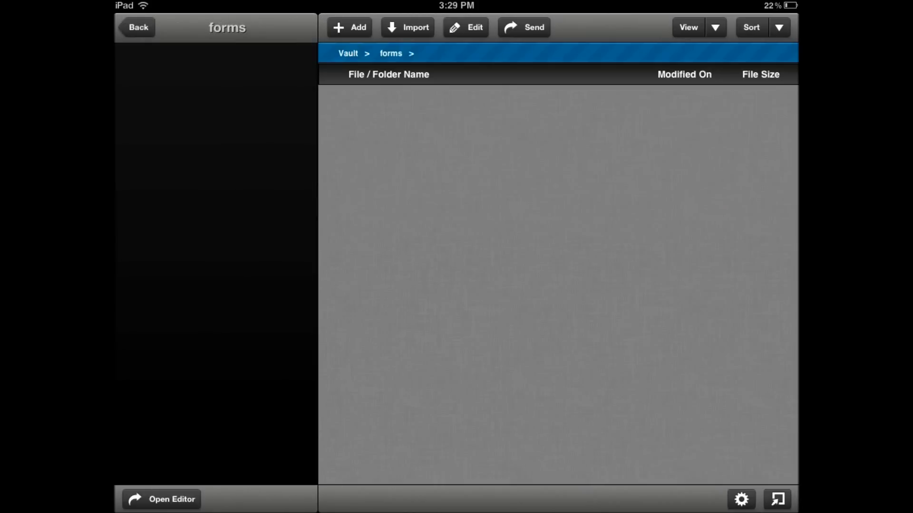
click(138, 27)
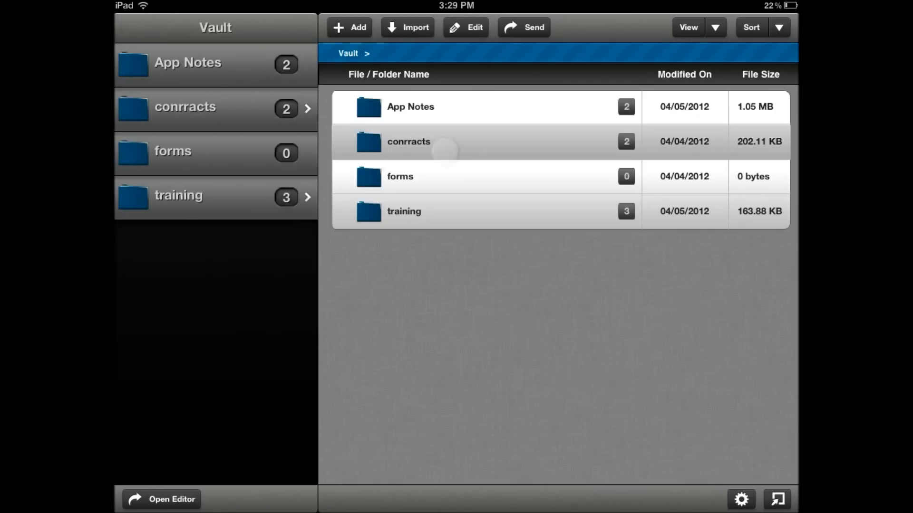
click(408, 141)
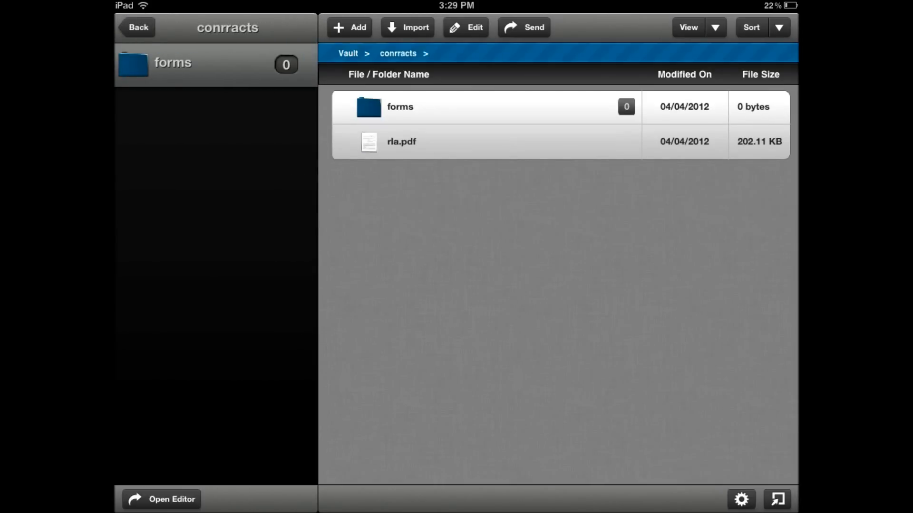
click(464, 28)
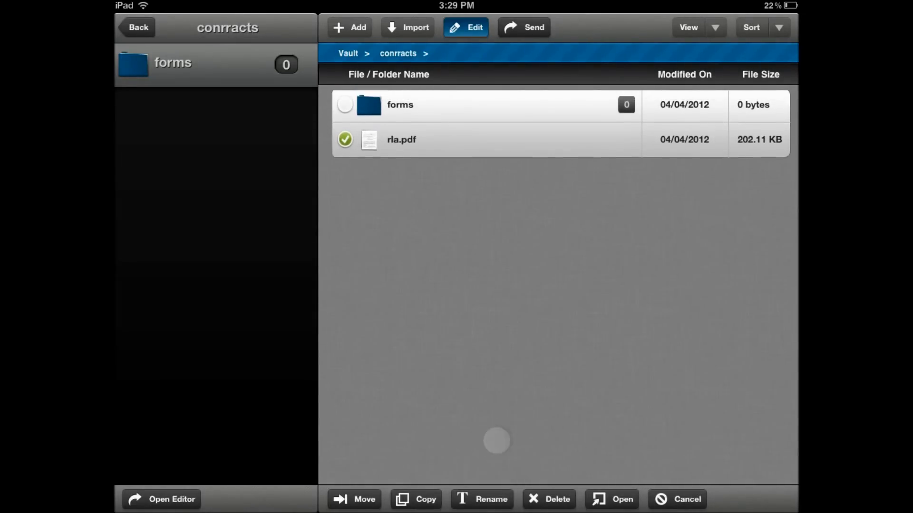
- Rename the contract rla.pdf to 'rla test.pdf'
click(481, 499)
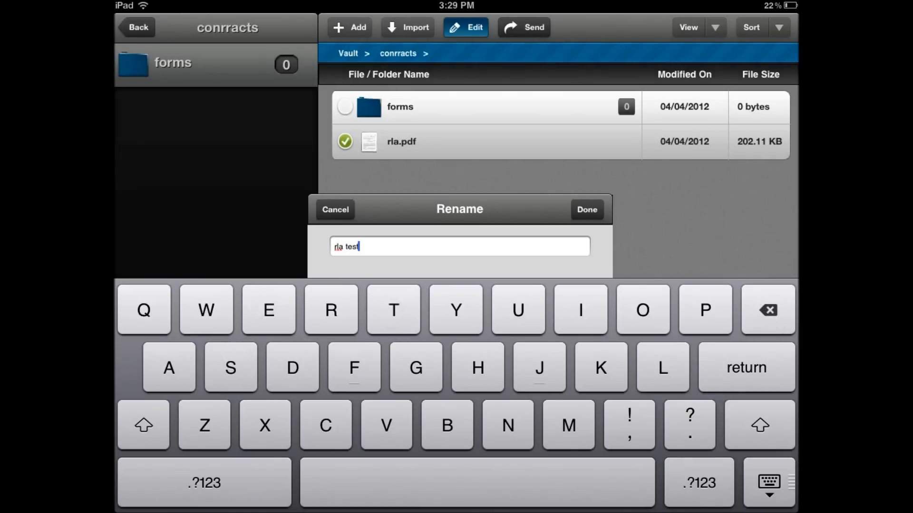
click(586, 210)
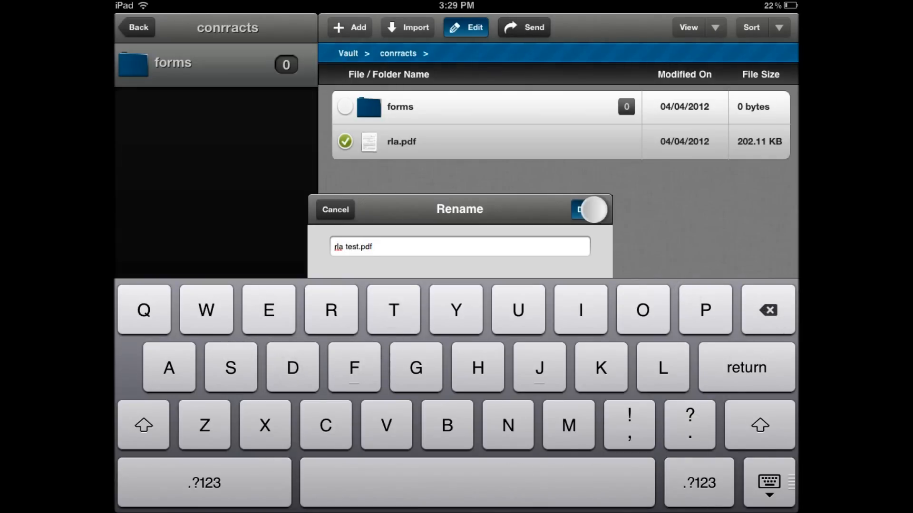
click(591, 209)
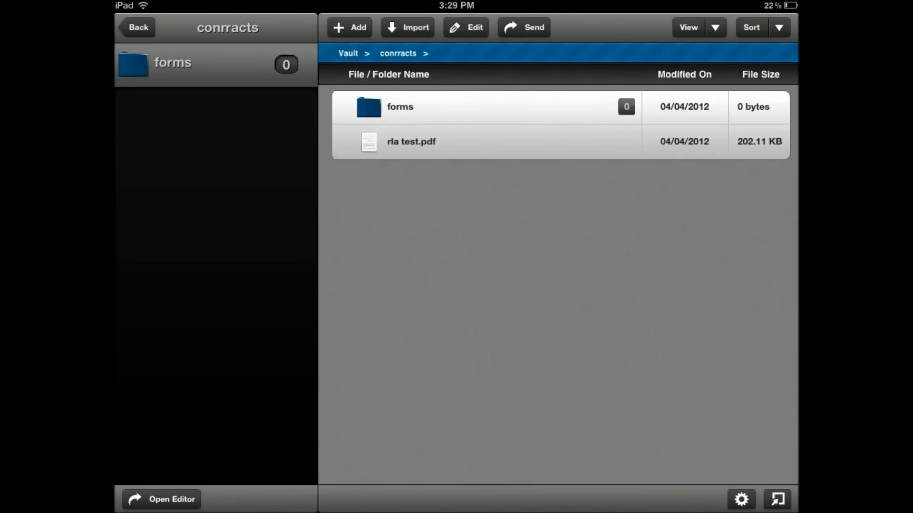
- Leave the send options for rla test.pdf and back out to the Vault's four top-level folders
click(523, 26)
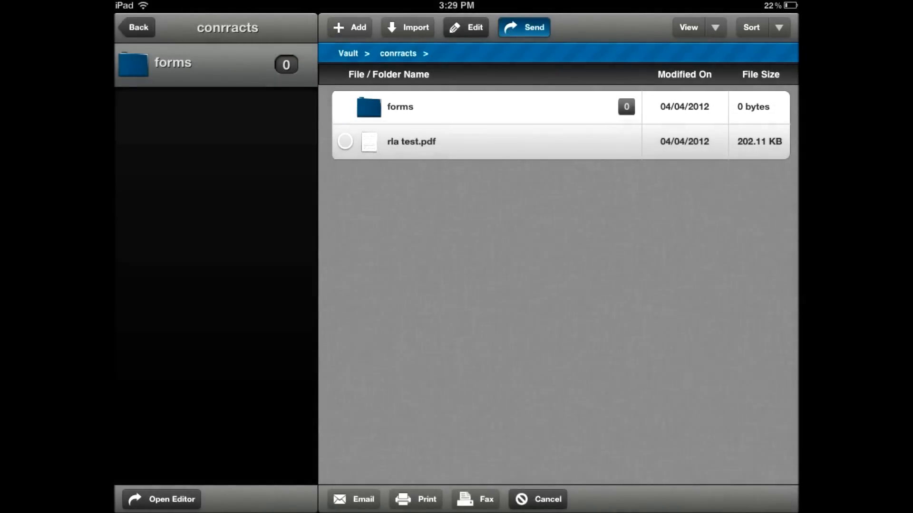
click(344, 141)
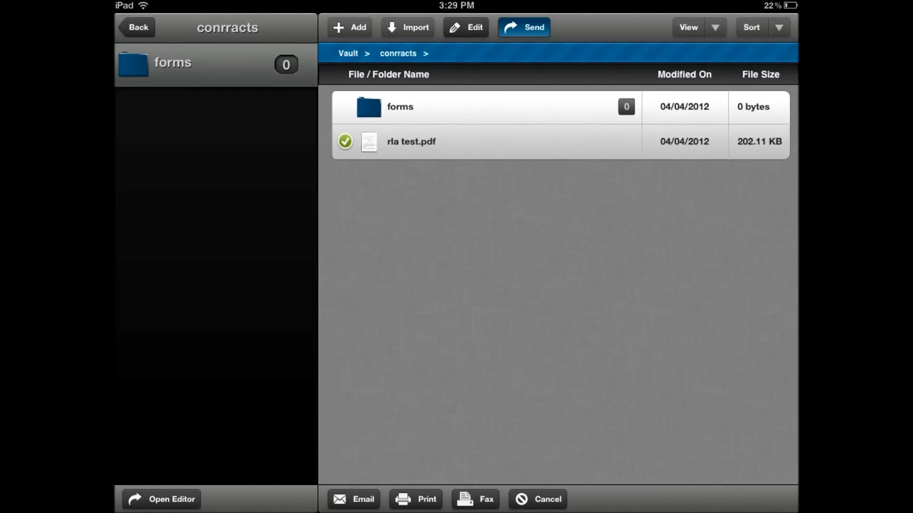
click(136, 26)
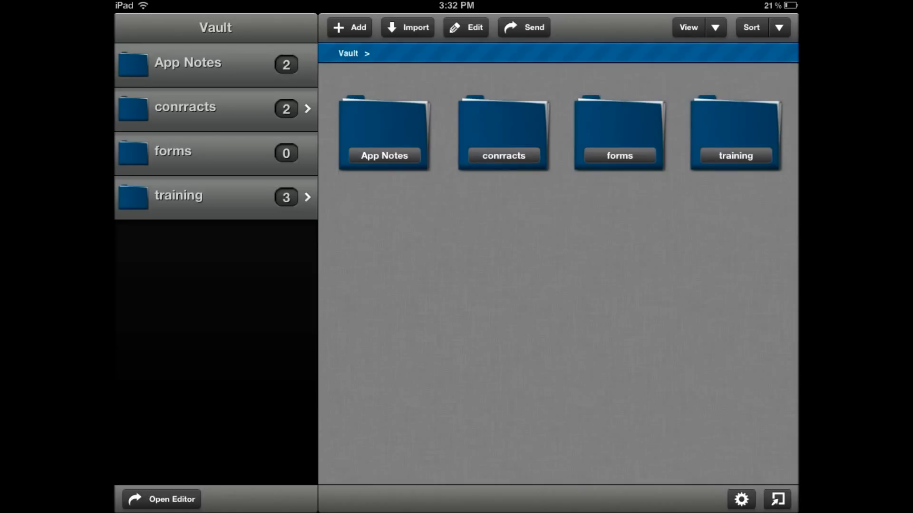
- Open training rla.pdf from the training folder in the document editor
click(619, 127)
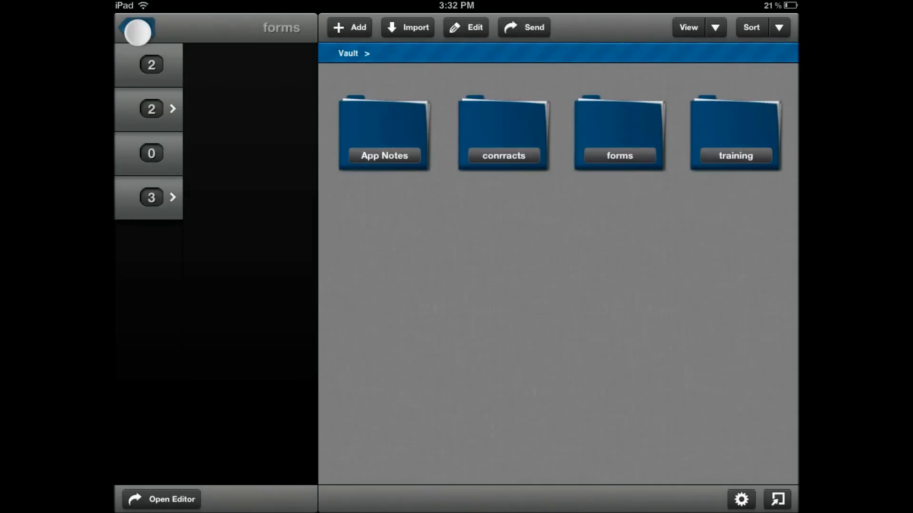
click(734, 131)
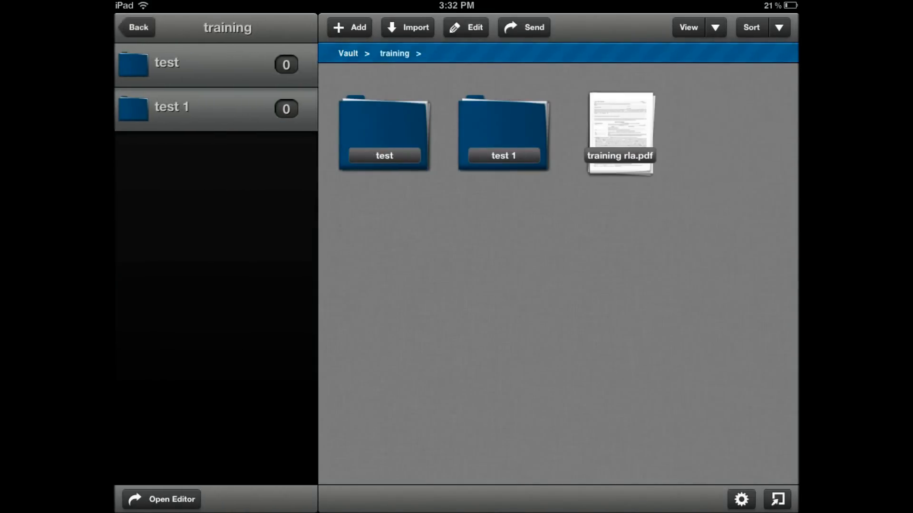
double_click(619, 133)
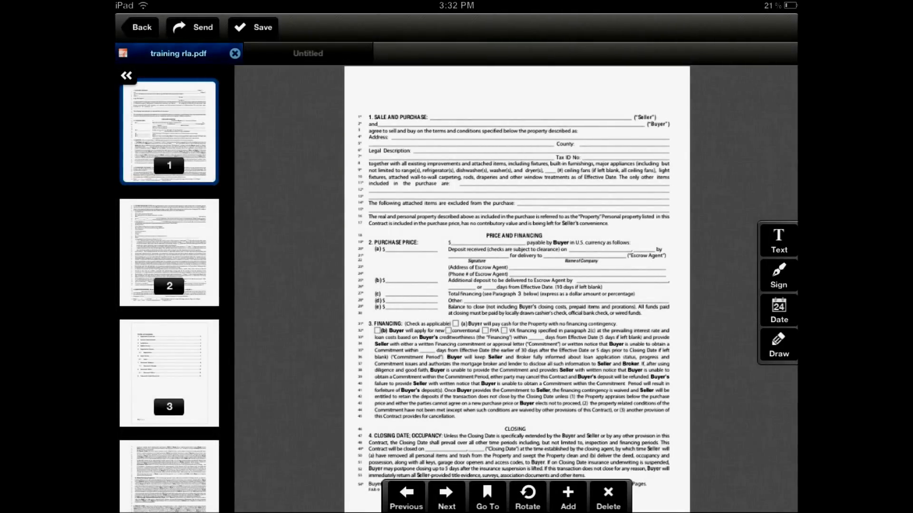
- Scroll through training rla.pdf to page 8, the offer, acceptance and signature page
scroll(down, 3)
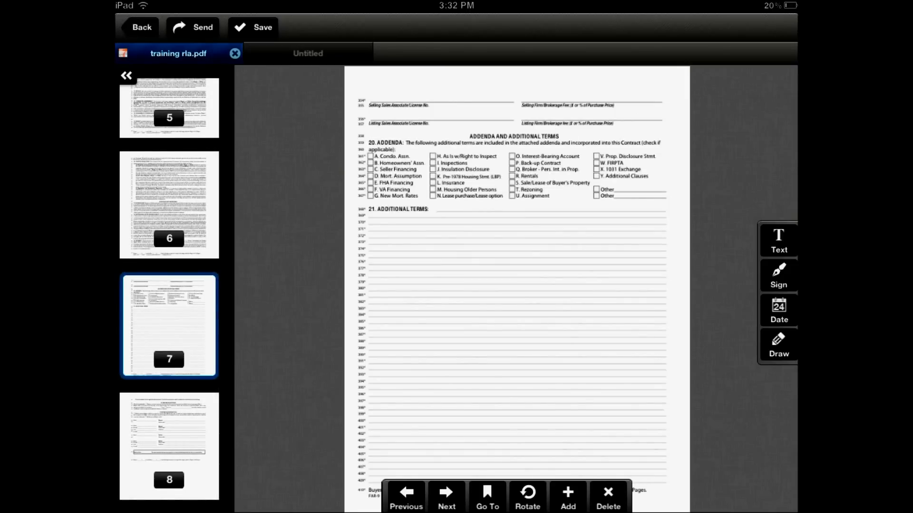
scroll(down, 3)
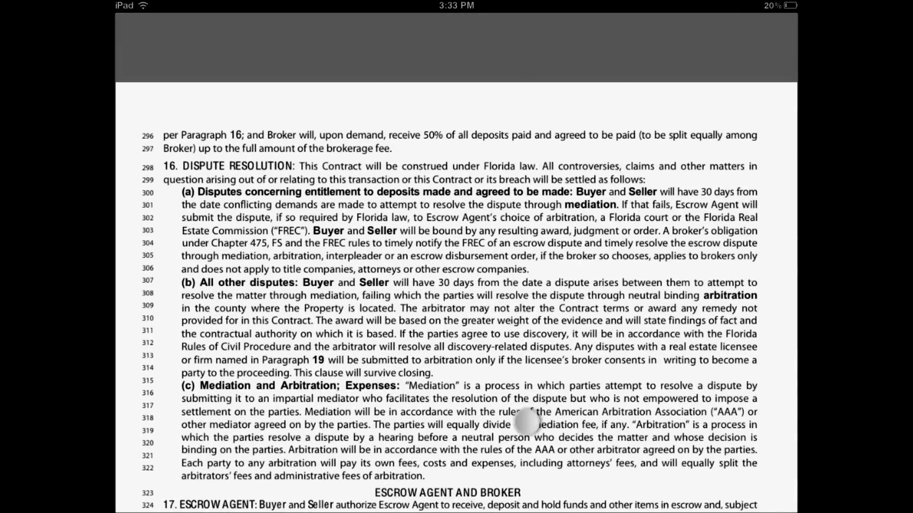
scroll(down, 3)
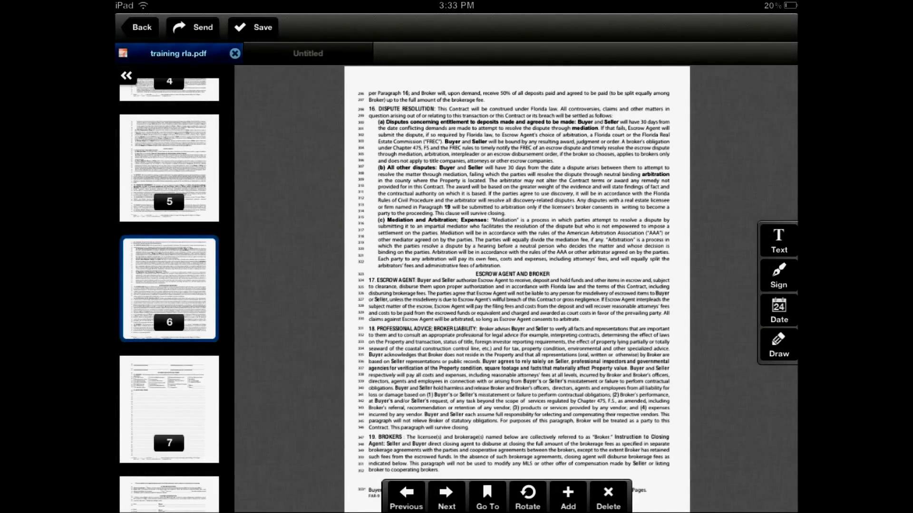
scroll(down, 3)
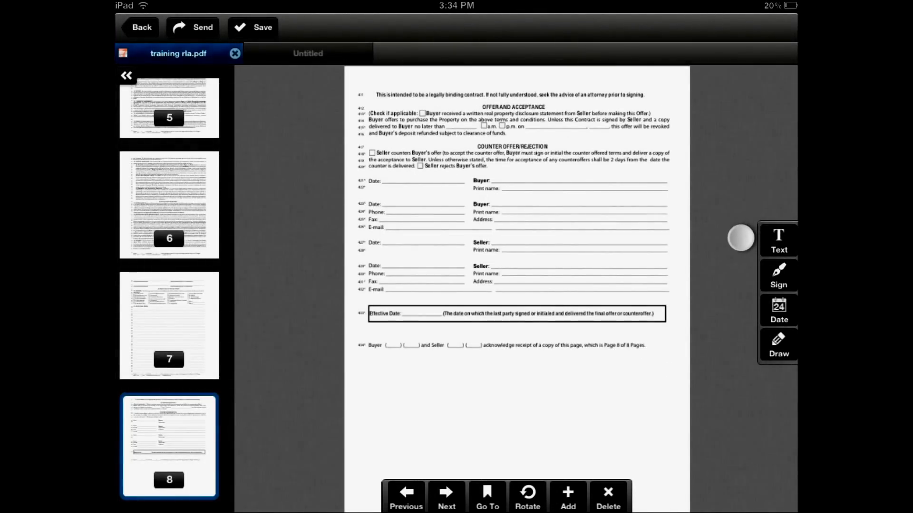
scroll(down, 3)
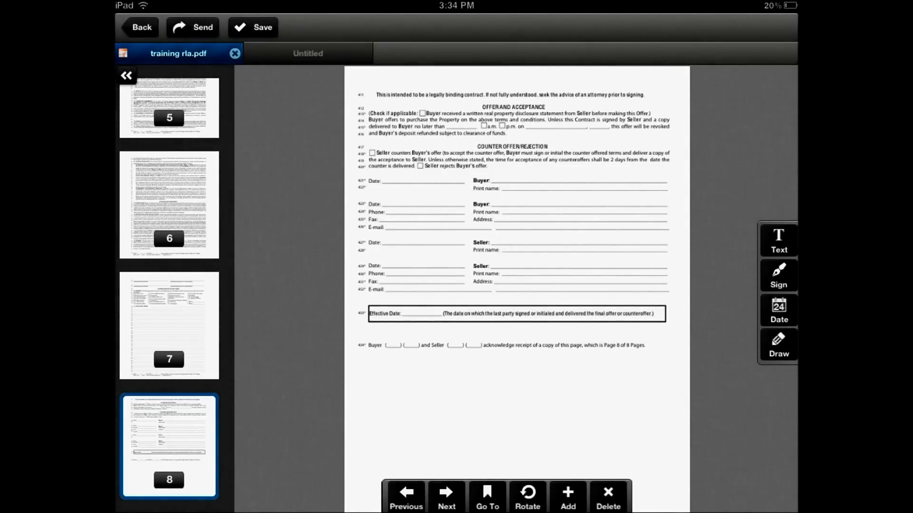
- Place a 'Buyer name' text annotation on the Buyer signature line of page 8
click(778, 238)
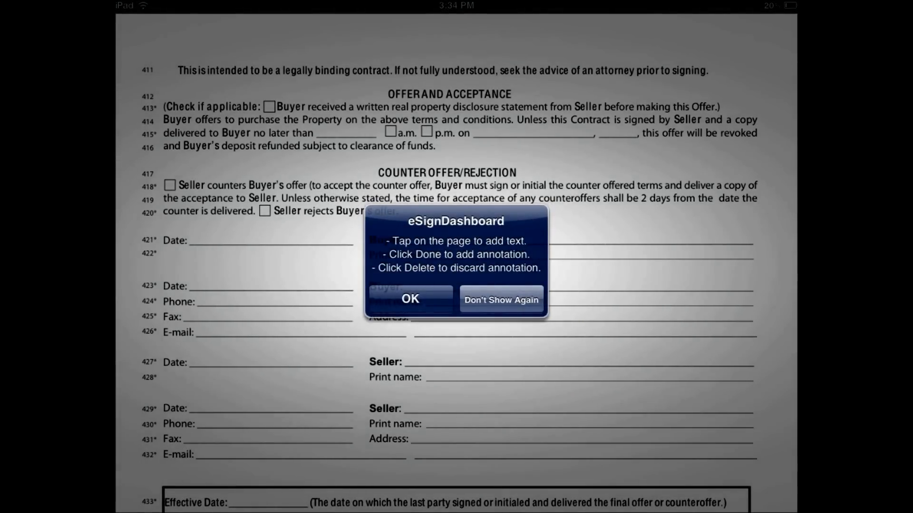
click(410, 299)
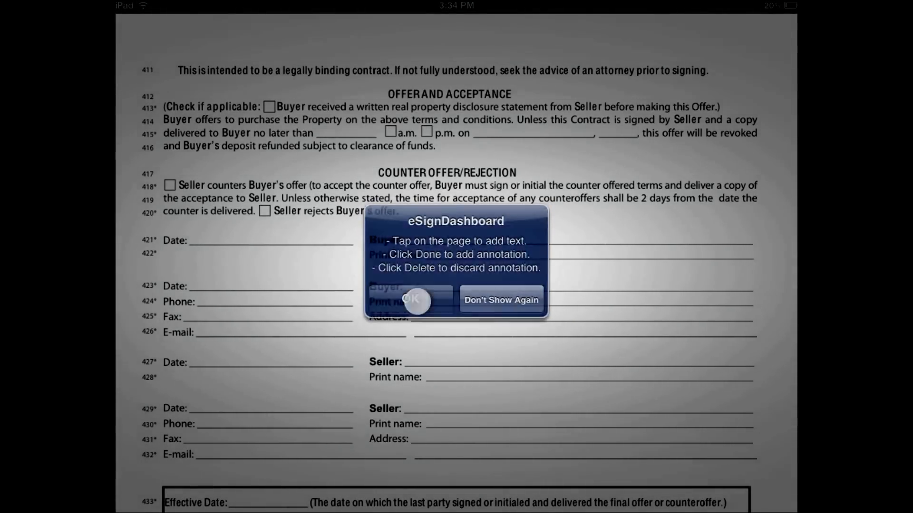
click(411, 300)
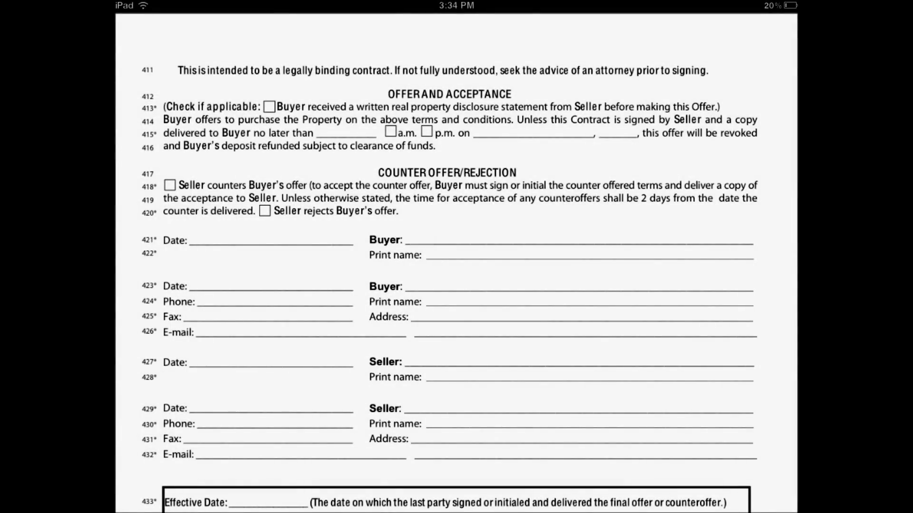
click(558, 239)
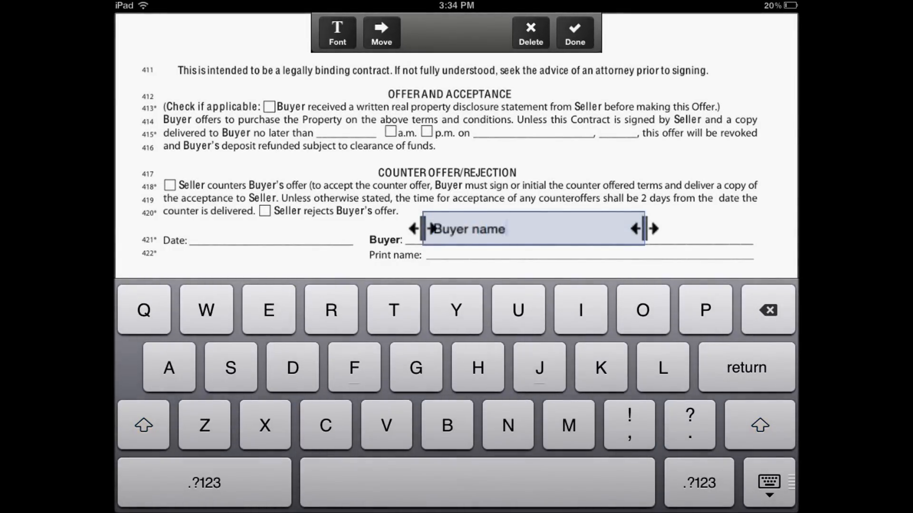
click(336, 31)
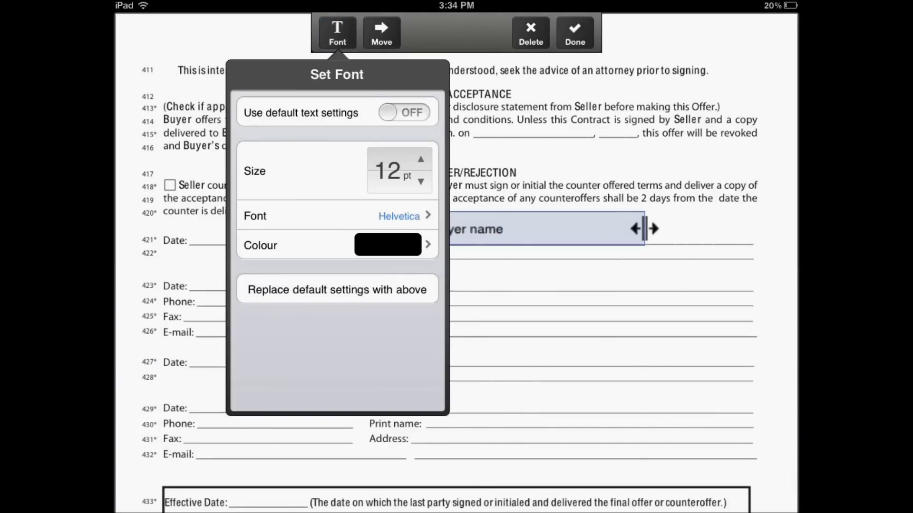
click(388, 244)
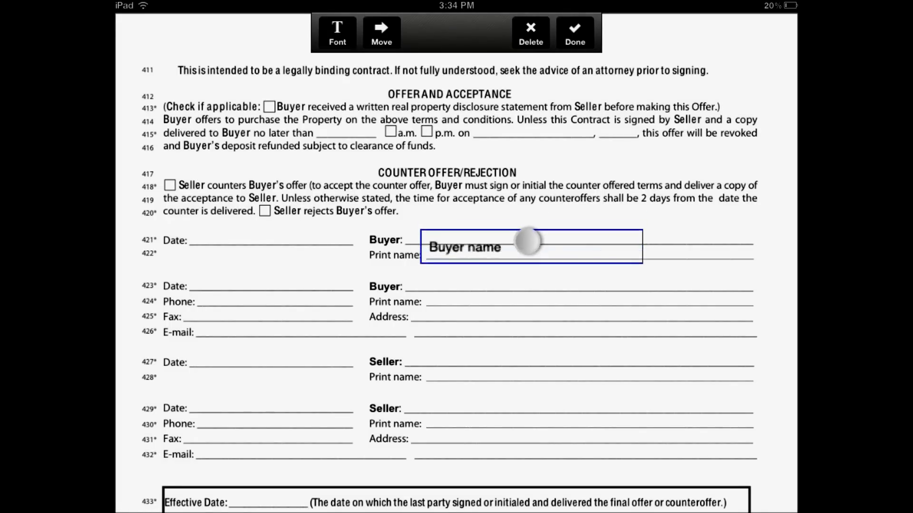
drag(528, 242, 529, 230)
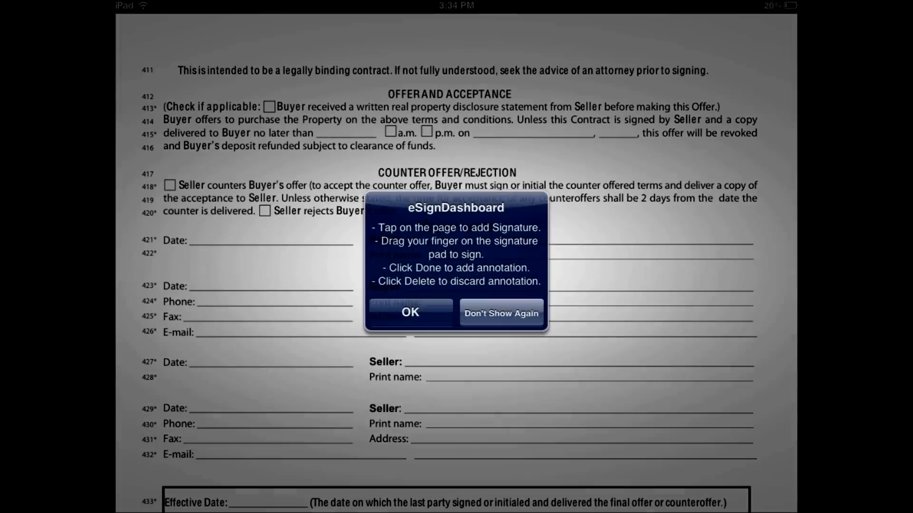
- Sign in green ink at 1 point width, then shrink the signature onto the Buyer line
click(409, 312)
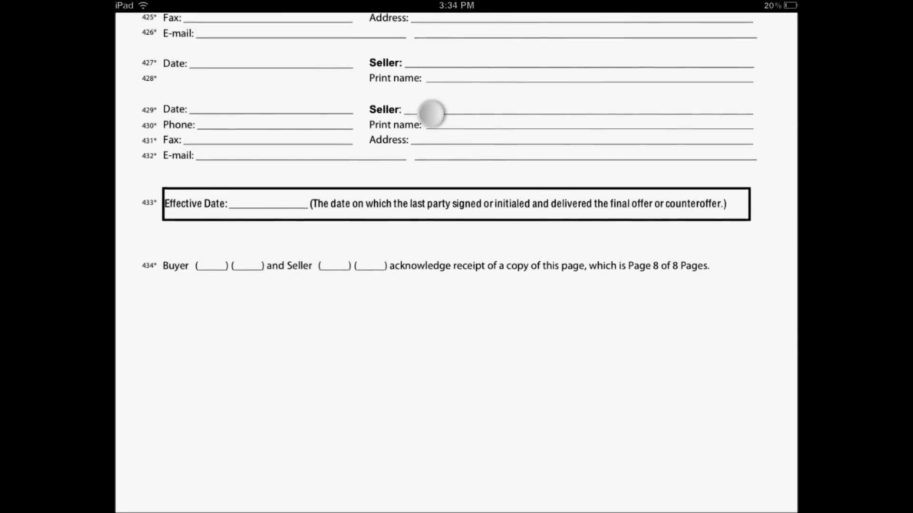
scroll(down, 3)
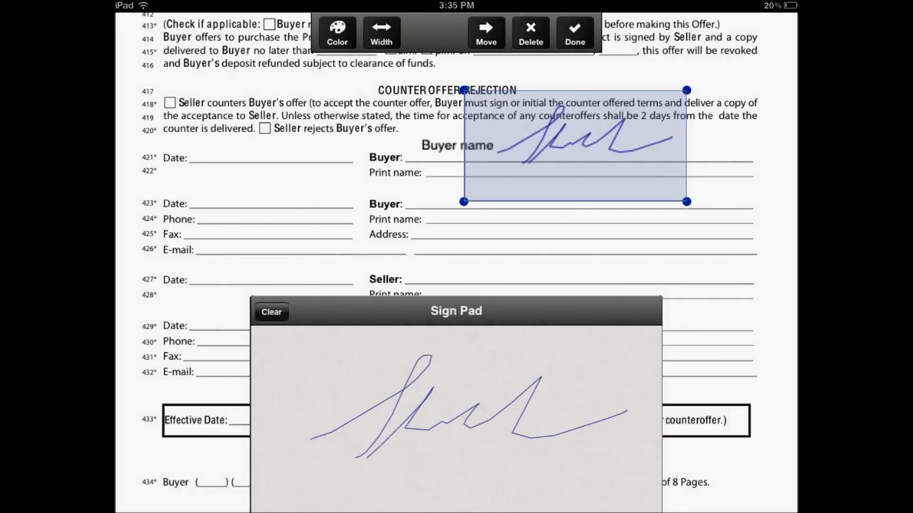
click(337, 33)
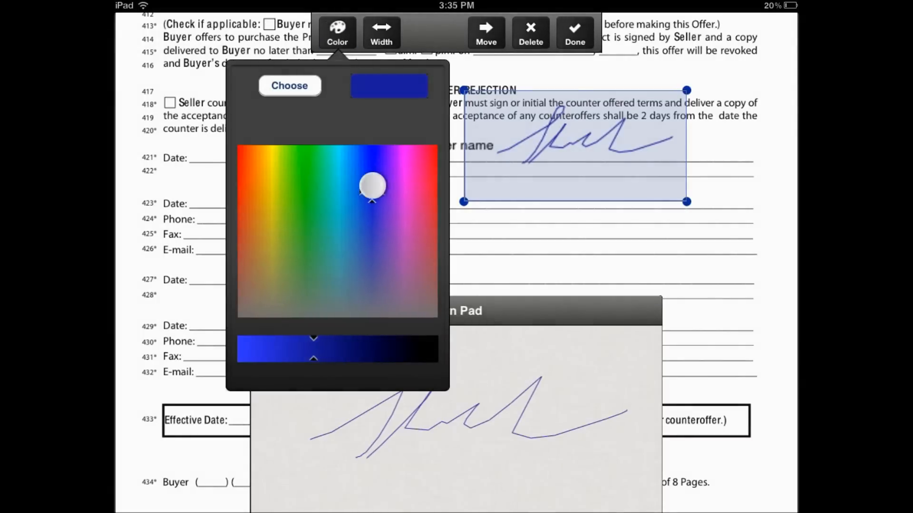
click(288, 207)
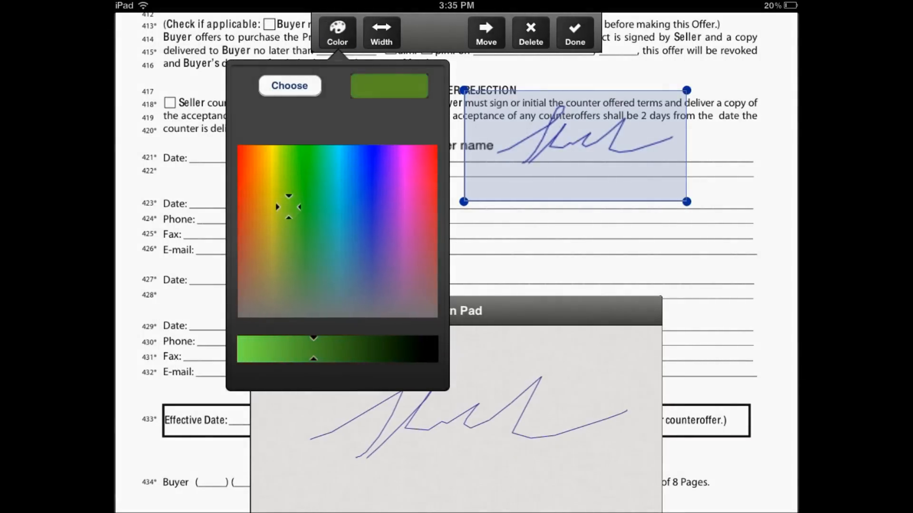
click(380, 33)
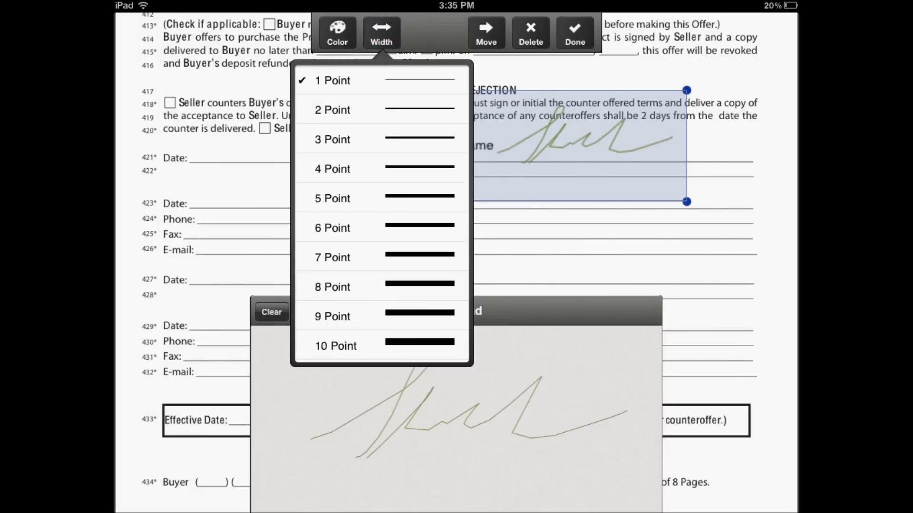
click(332, 139)
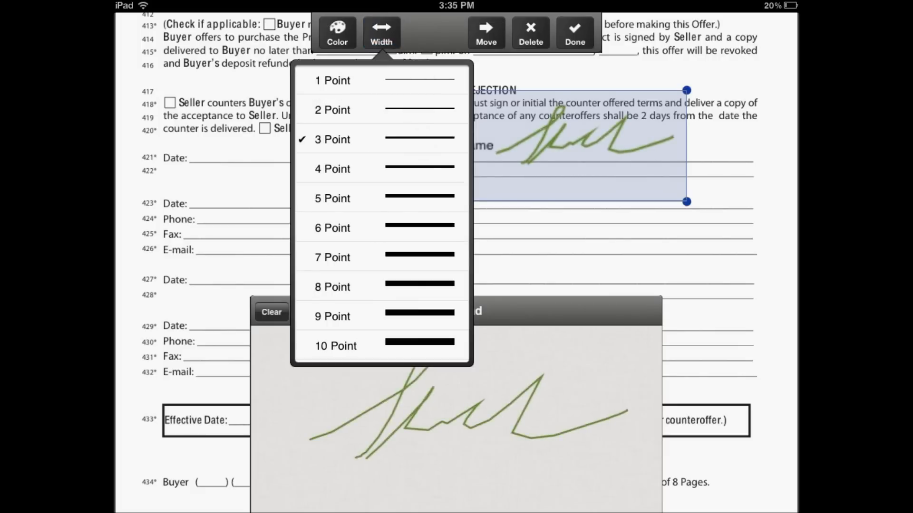
click(332, 80)
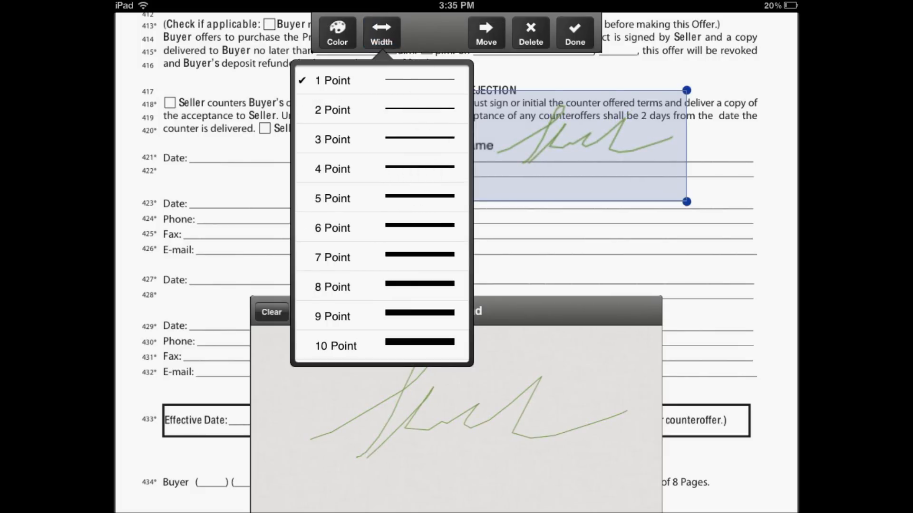
click(382, 33)
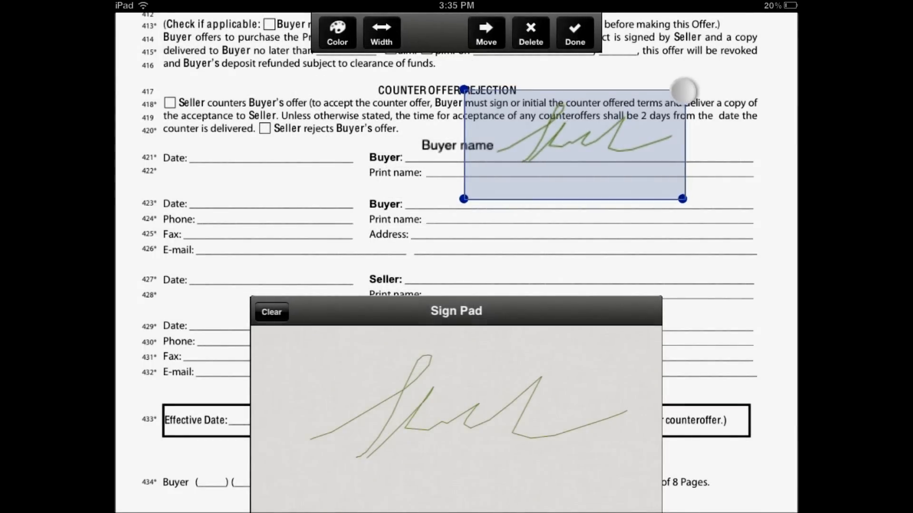
drag(684, 90, 582, 146)
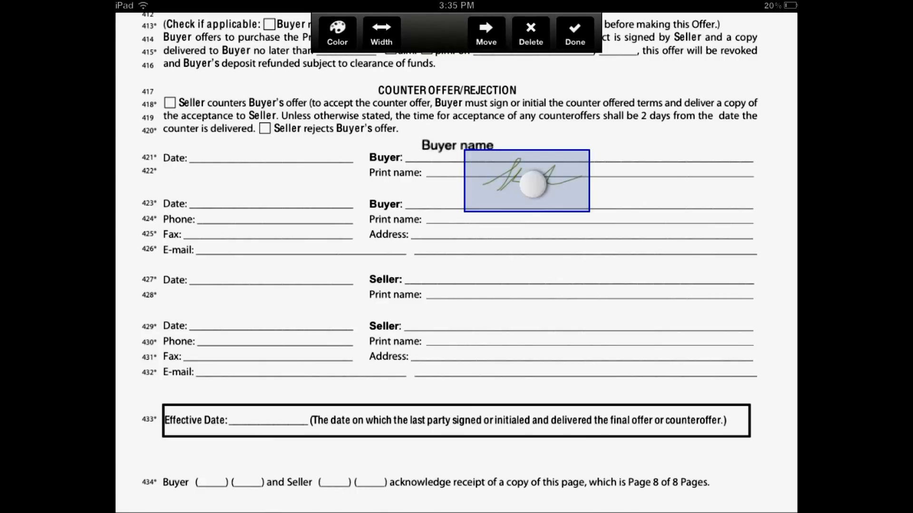
drag(526, 184, 485, 183)
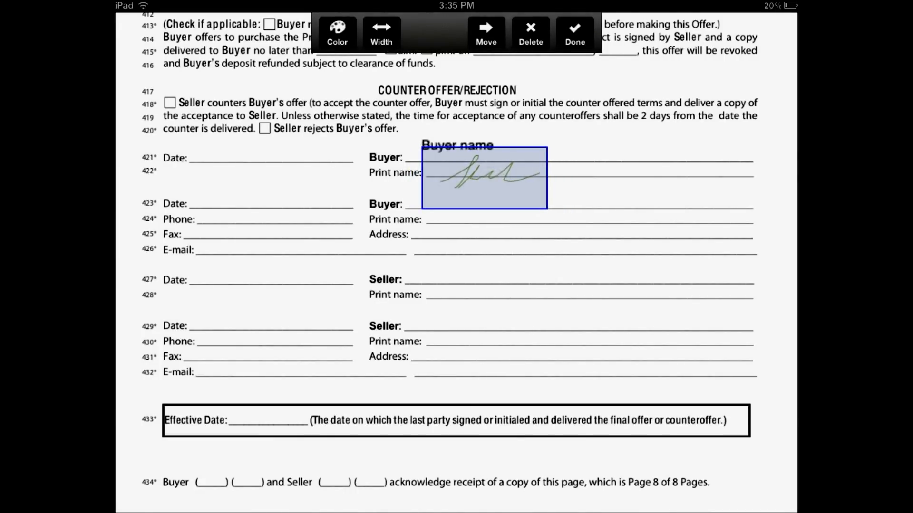
- Stamp the date April 05, 2012 beside the buyer's Date line on page 8
click(574, 32)
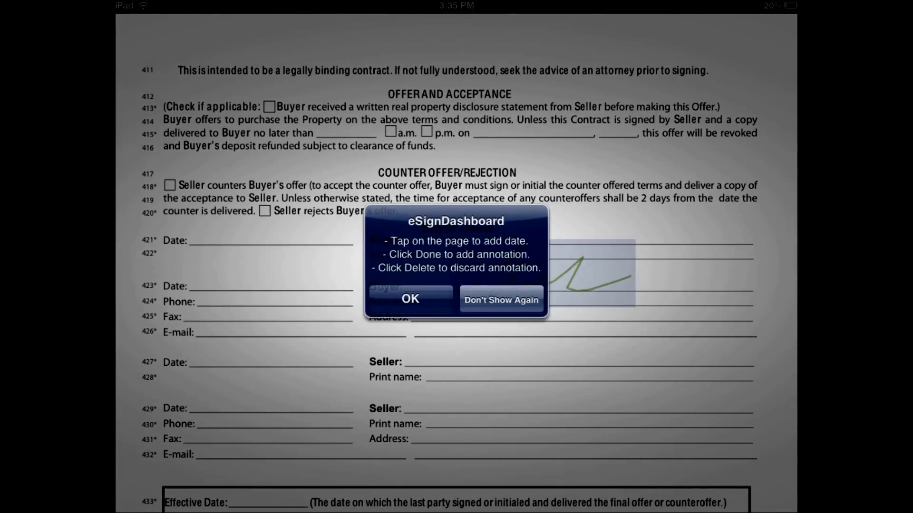
click(410, 299)
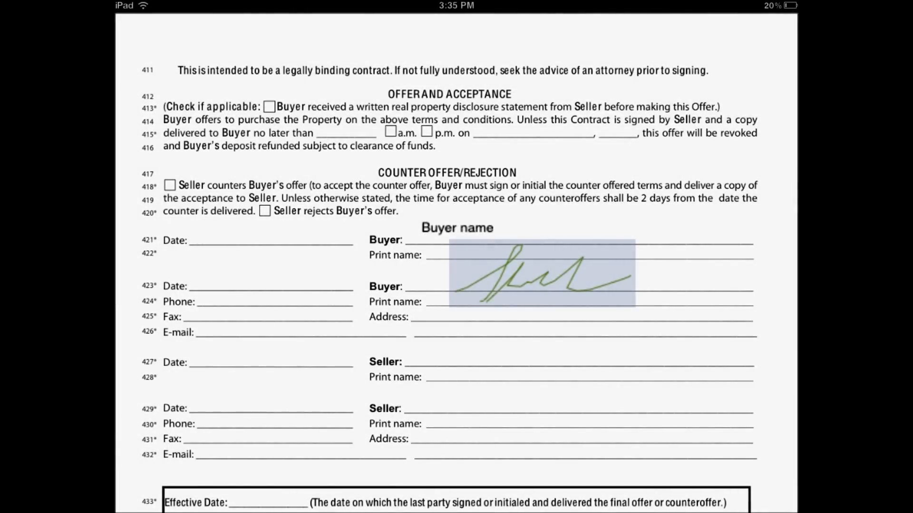
click(262, 239)
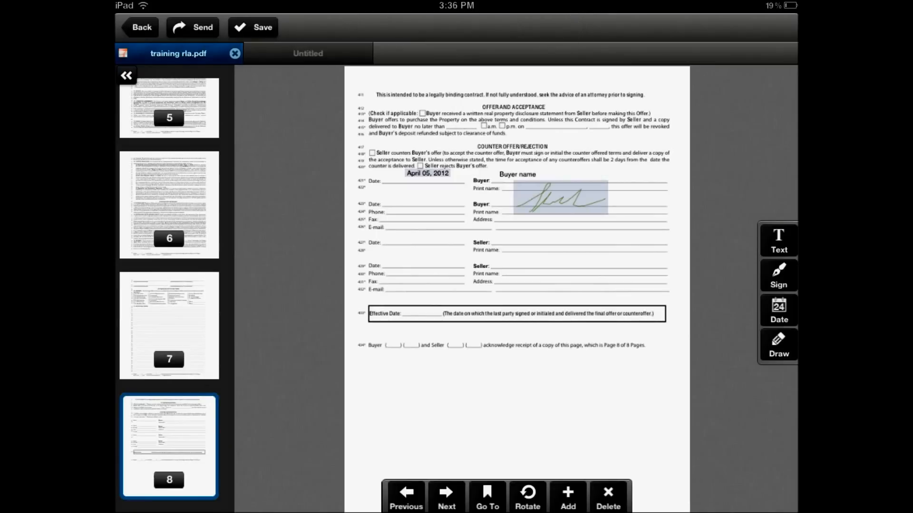
- Draw a red freehand scribble across the Seller lines, then request its deletion
click(777, 276)
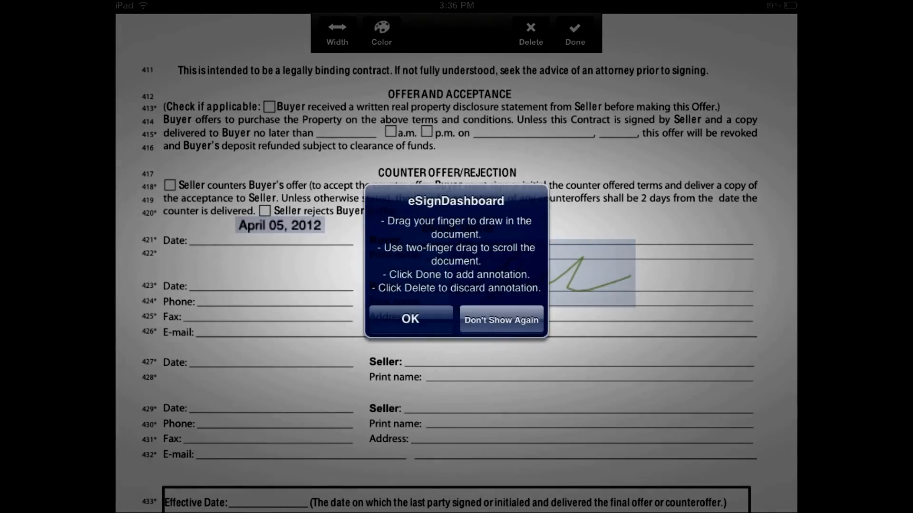
click(410, 319)
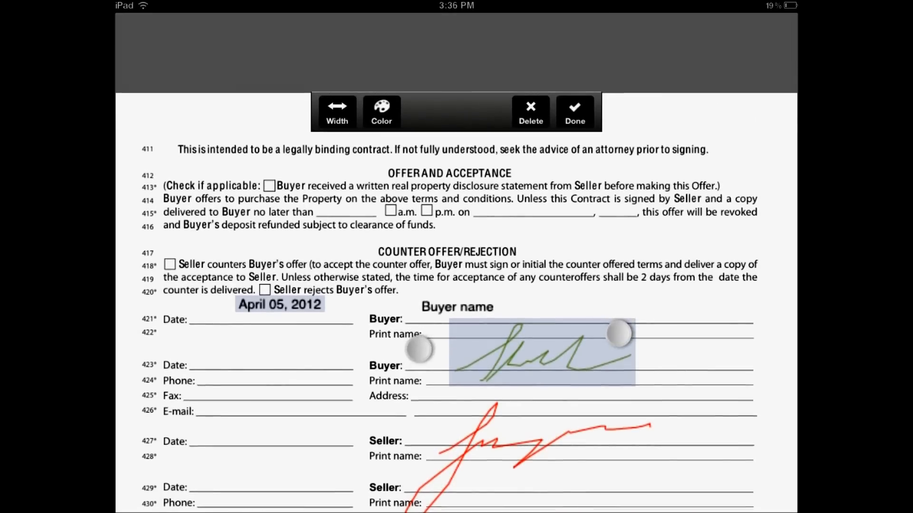
click(573, 111)
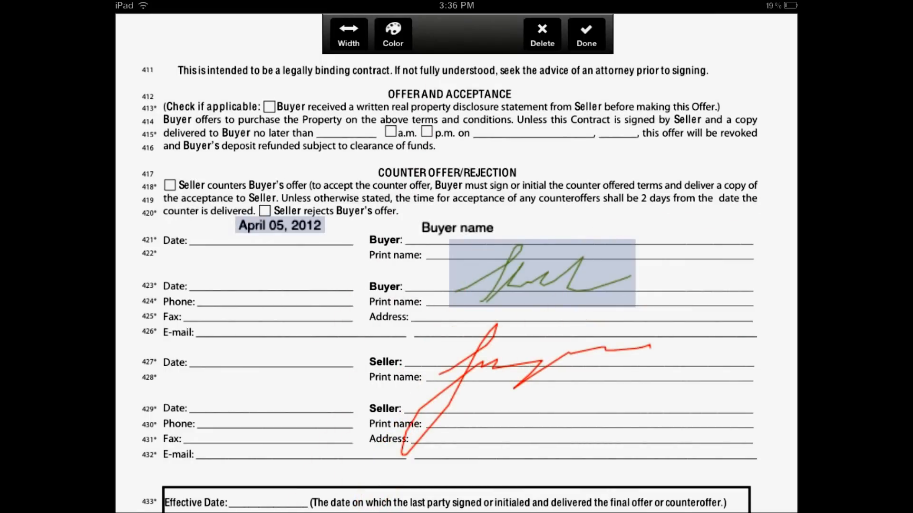
click(541, 29)
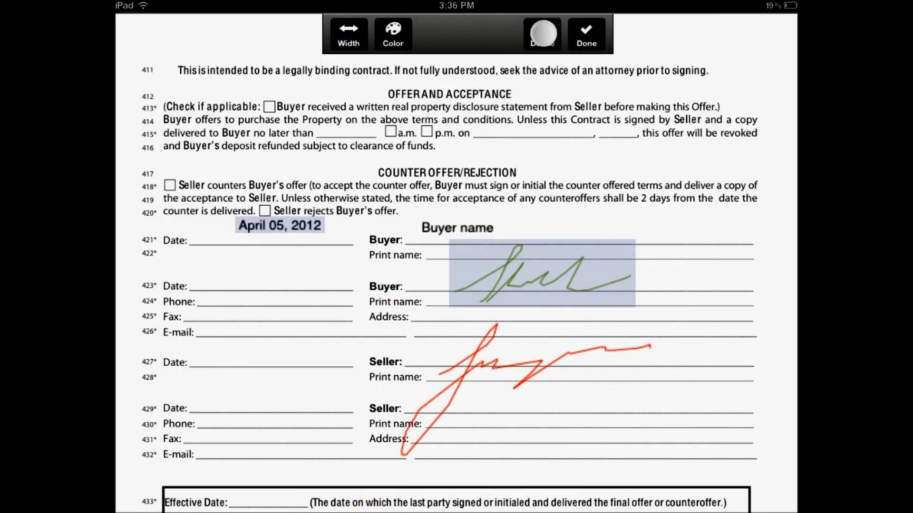
click(540, 34)
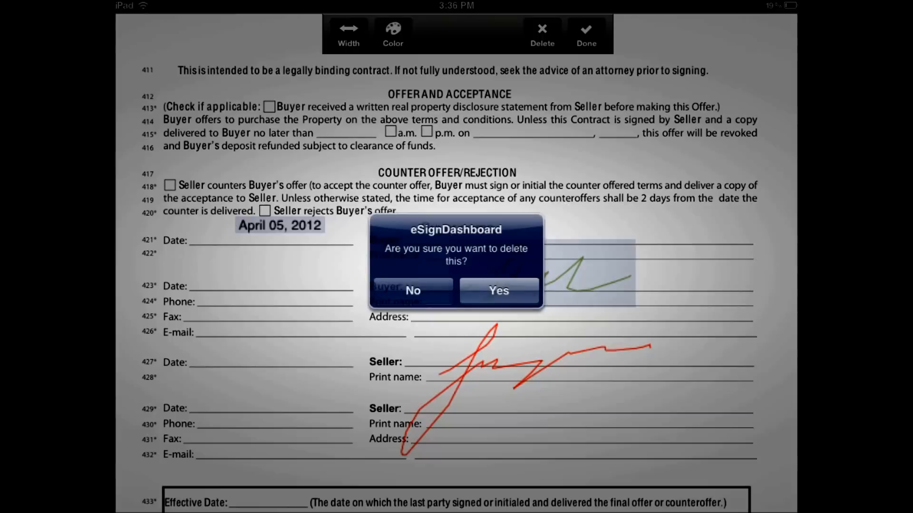
- Delete the red scribble, redraw the Buyer signature, and drag it onto the Buyer line
click(497, 291)
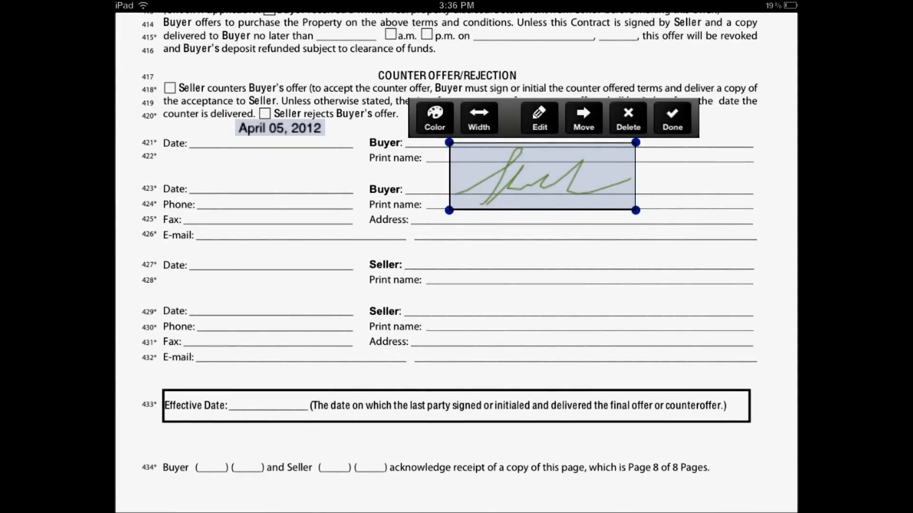
click(538, 117)
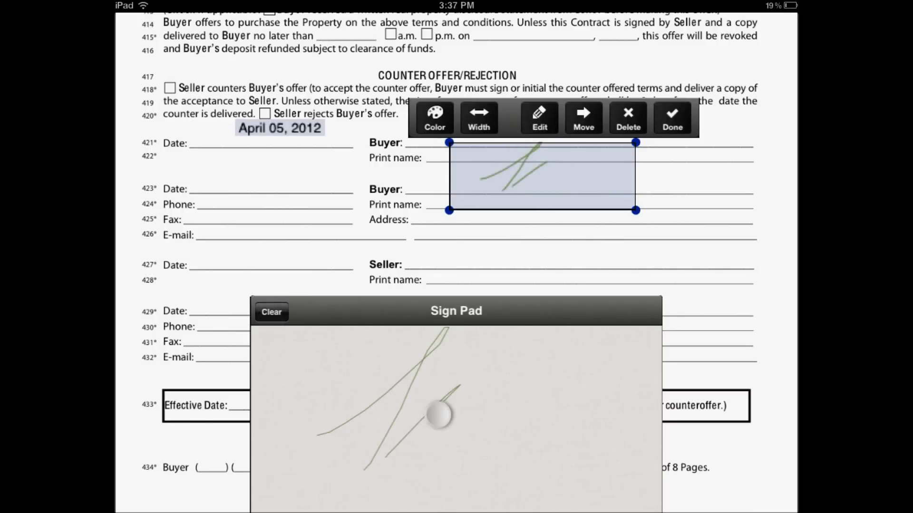
click(671, 118)
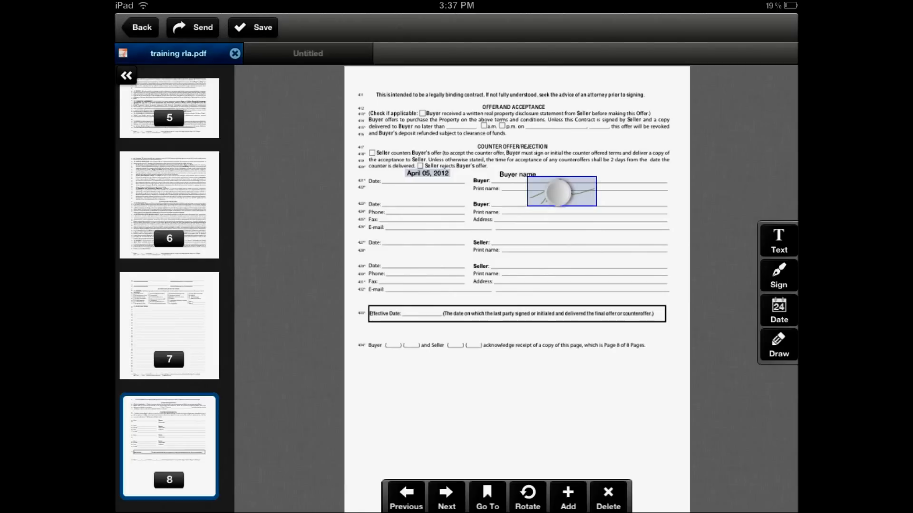
drag(560, 192, 531, 215)
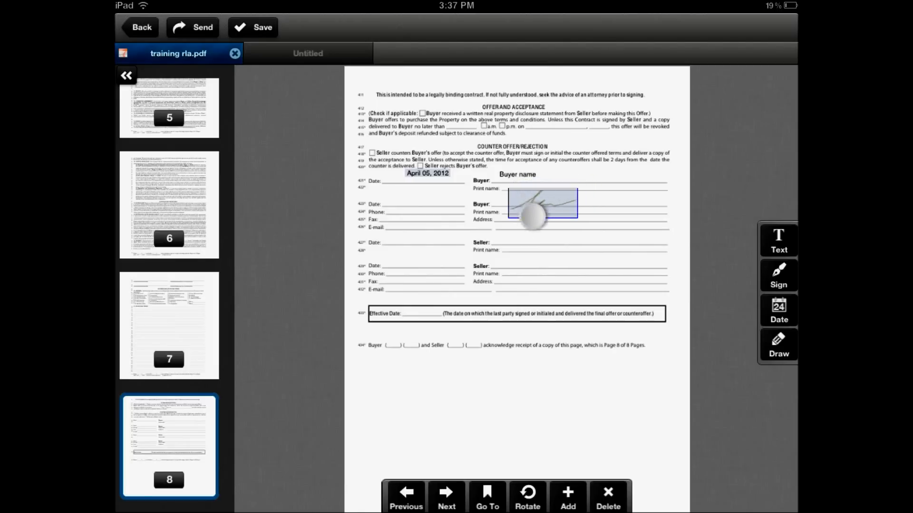
drag(532, 211, 563, 203)
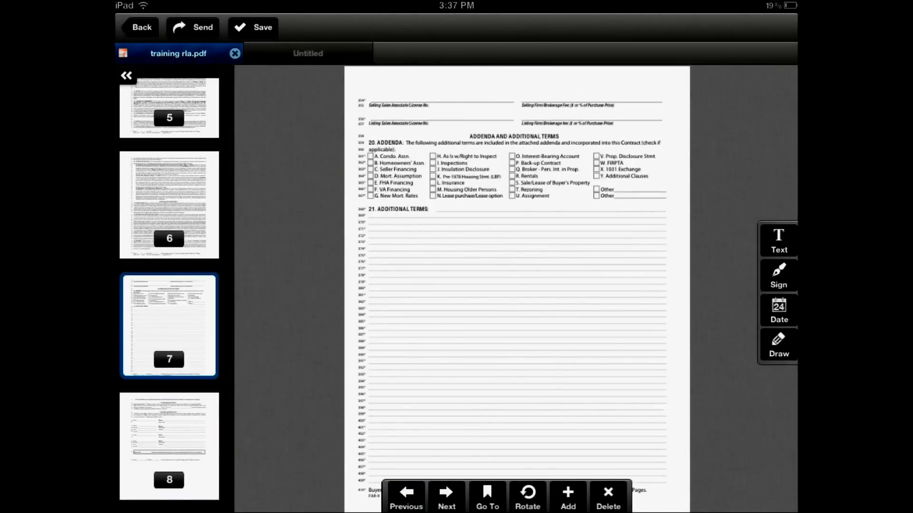
- Show page 5's miscellaneous terms and bring up the rotate current-or-all-pages prompt
click(487, 497)
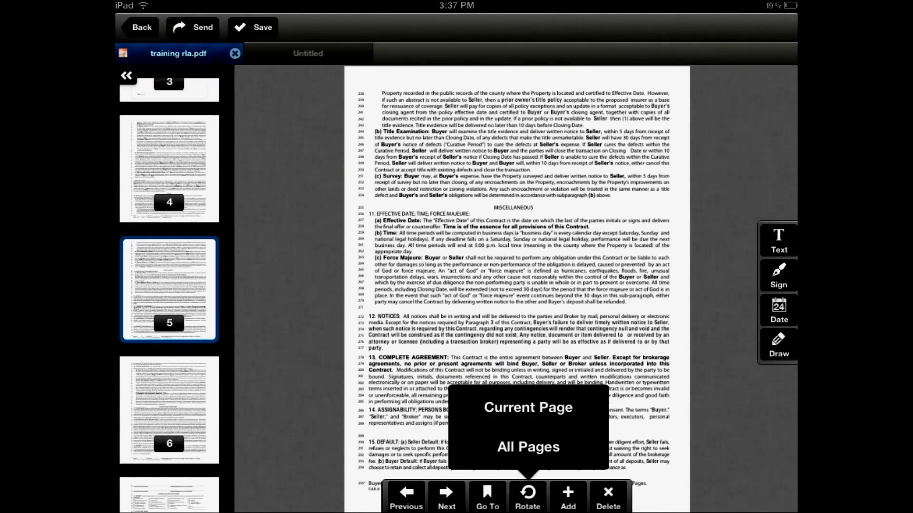
click(527, 407)
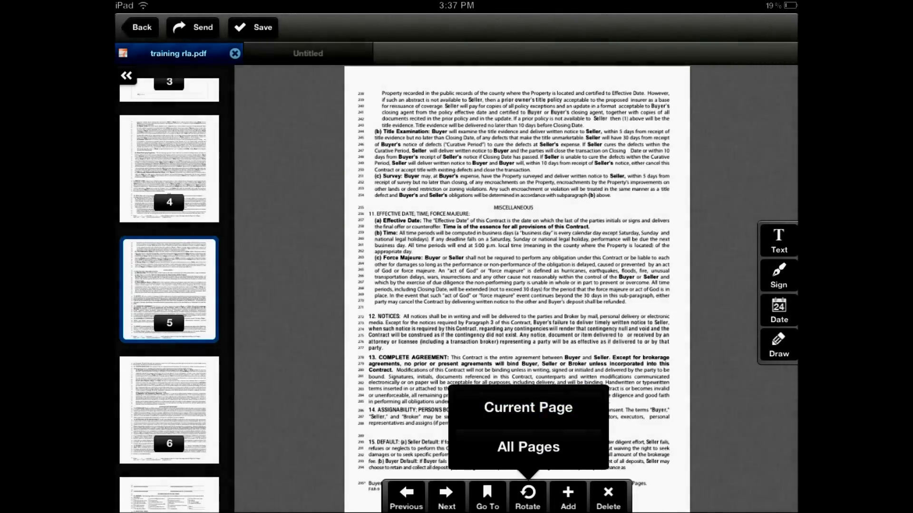
- Dismiss the rotate prompt and insert pages 2 and 3 from another Vault document
click(566, 498)
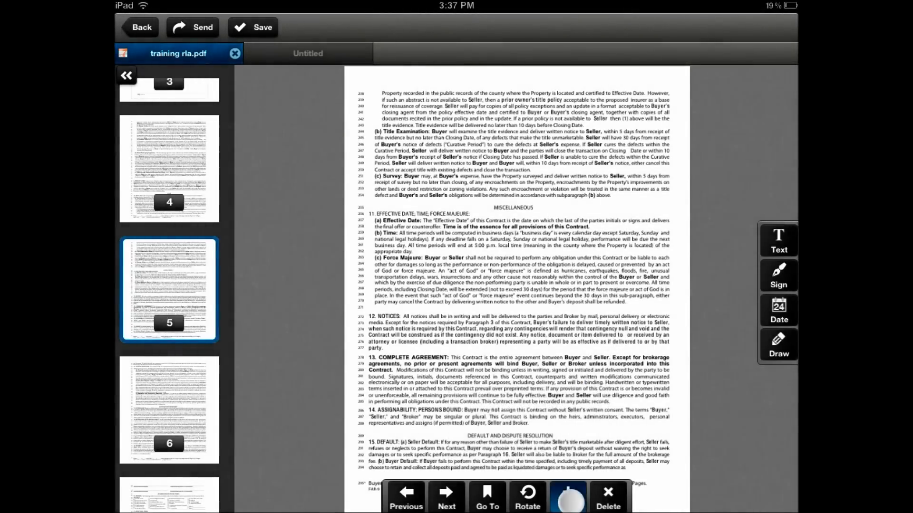
click(567, 498)
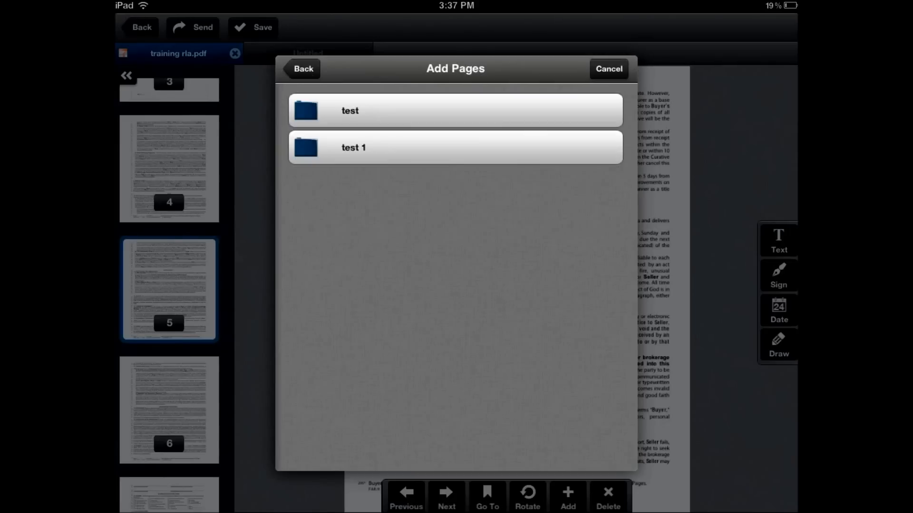
click(301, 69)
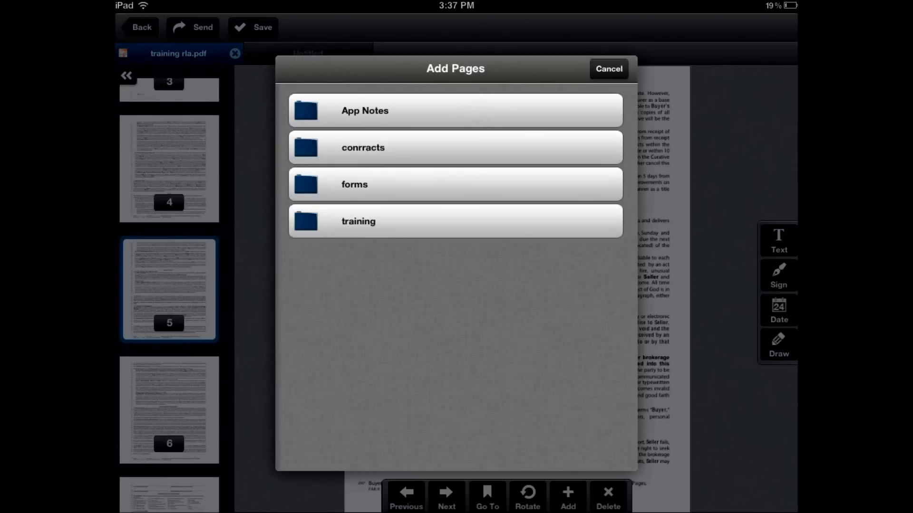
click(358, 221)
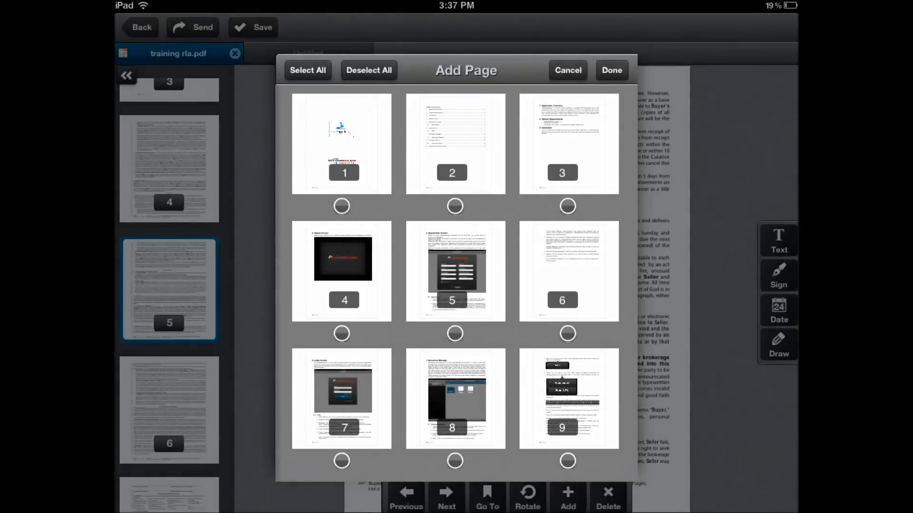
click(455, 205)
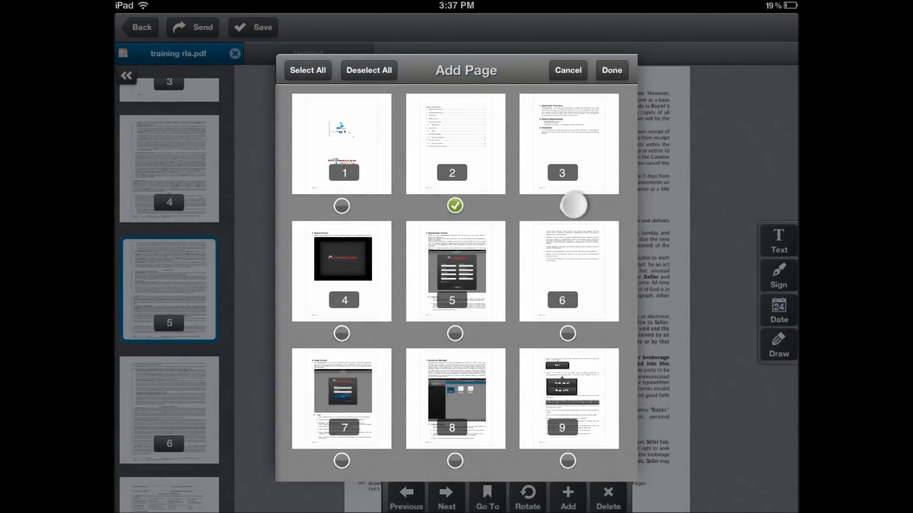
click(567, 205)
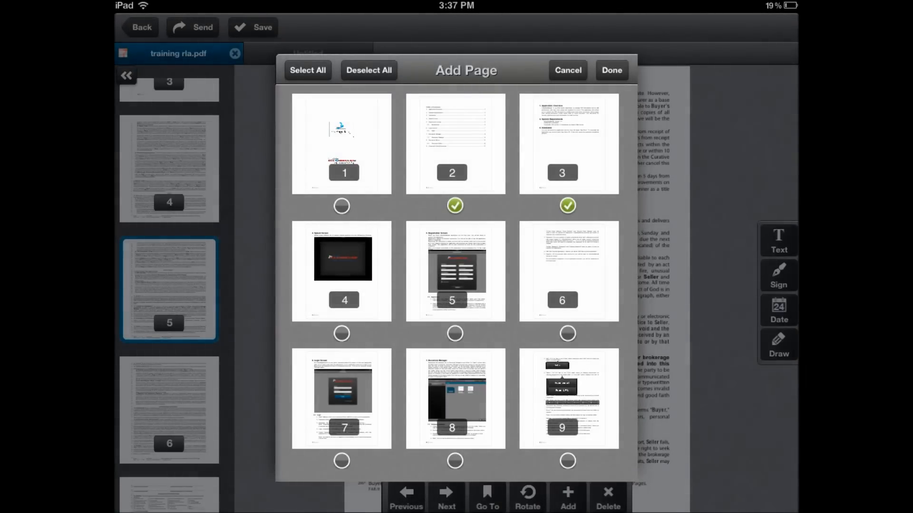
click(611, 70)
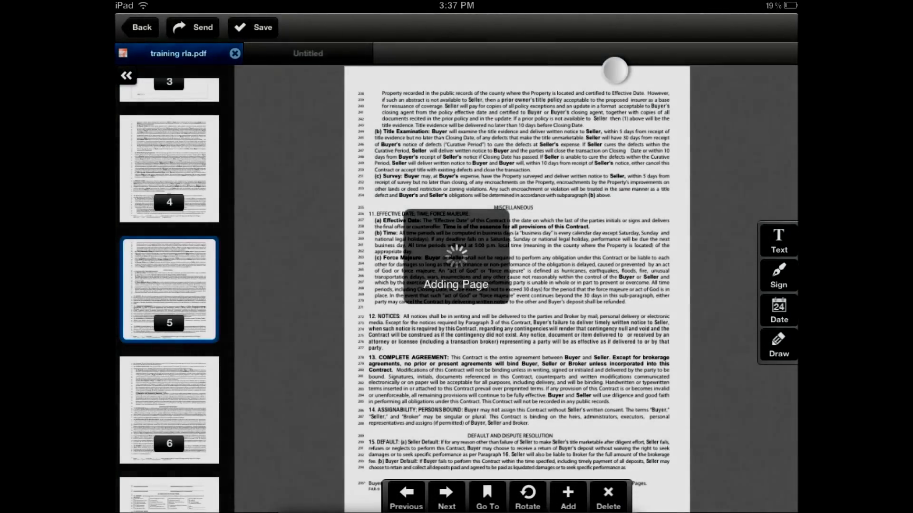
click(566, 498)
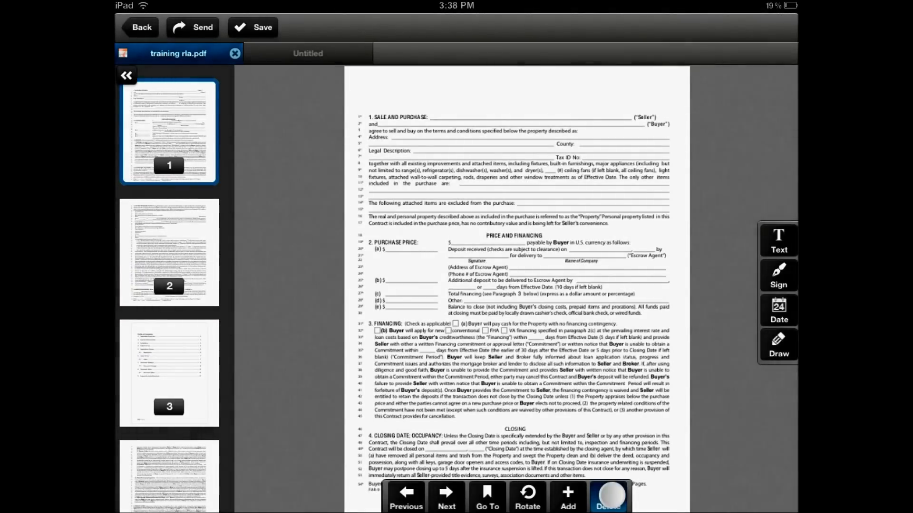
- Select pages 2 and 3 of training rla.pdf for deletion and confirm removing them
click(607, 495)
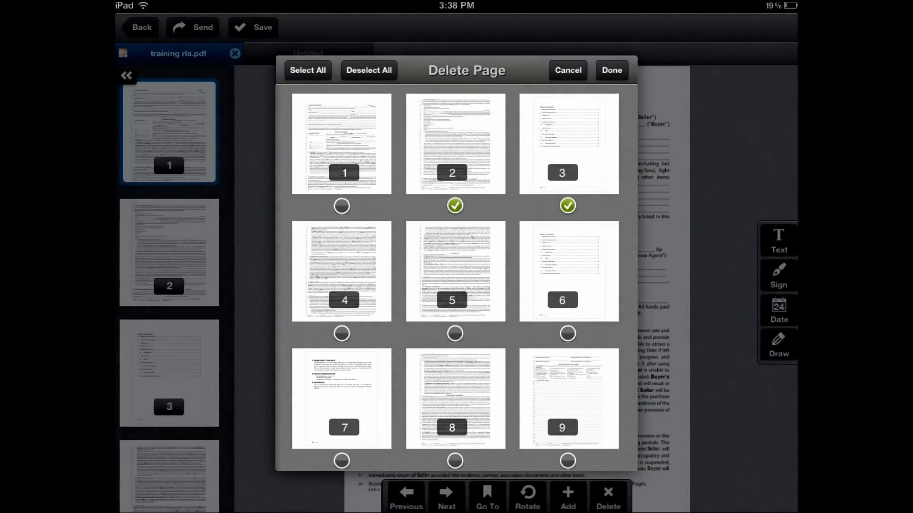
click(607, 499)
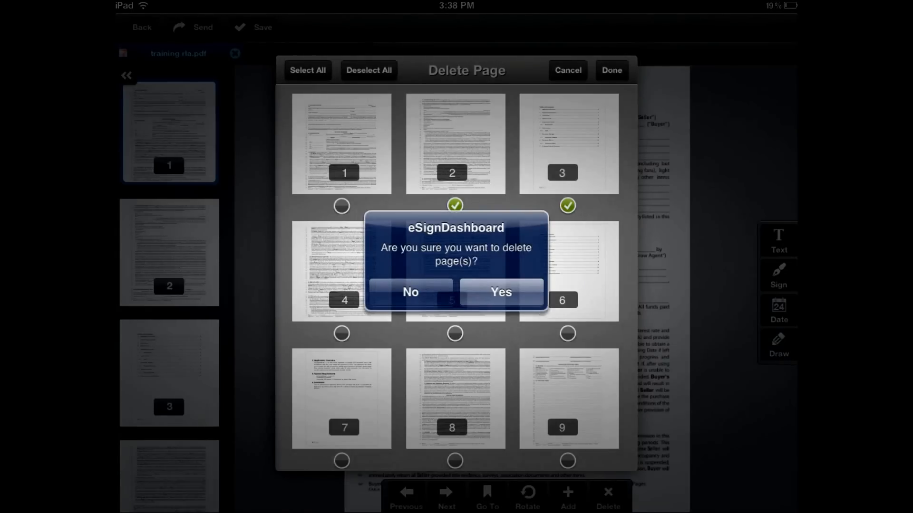
click(500, 292)
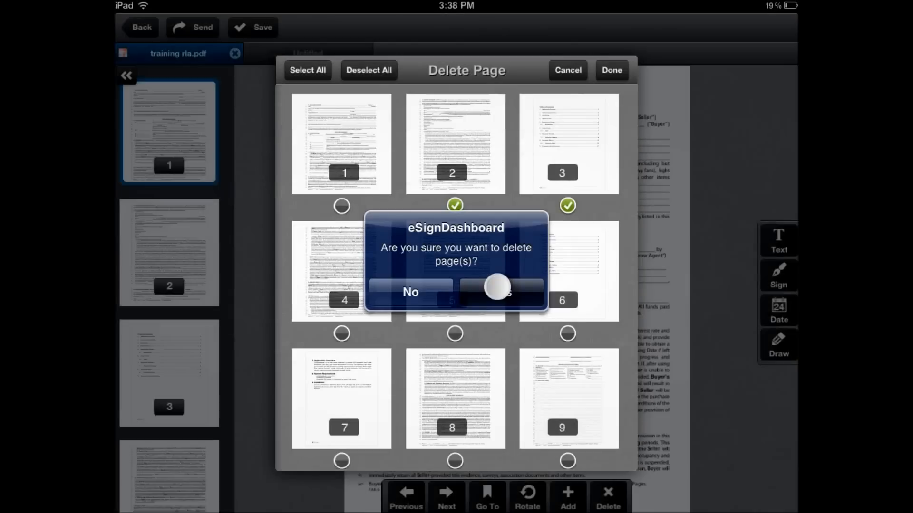
click(410, 293)
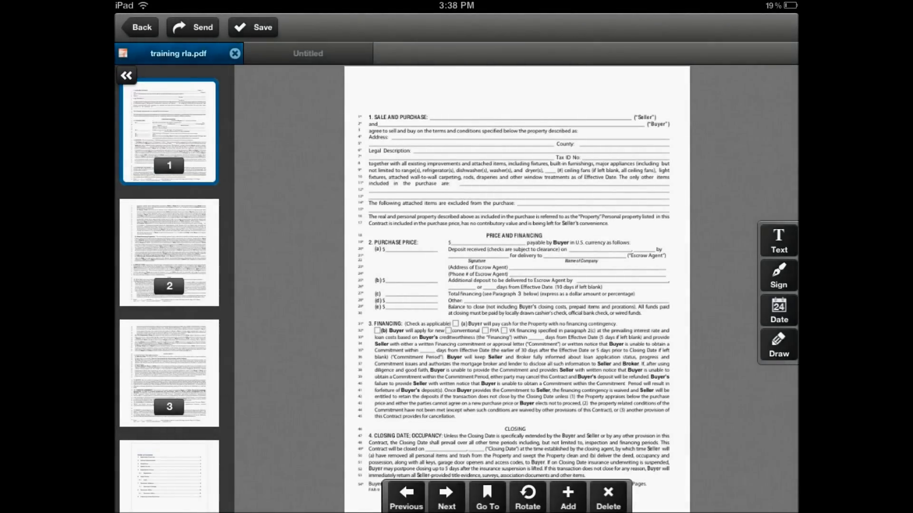
- Close training rla.pdf, keeping the Untitled document, and try sending it to trigger the save-first alert
click(138, 26)
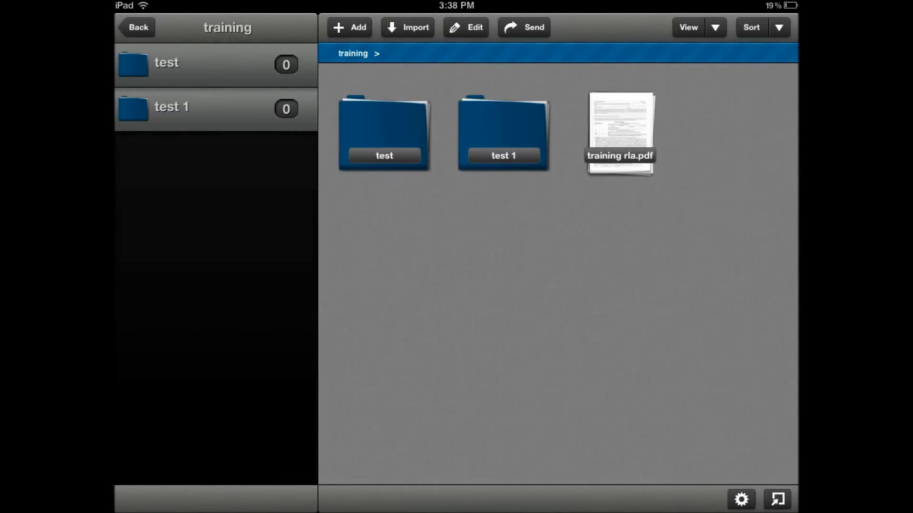
double_click(619, 131)
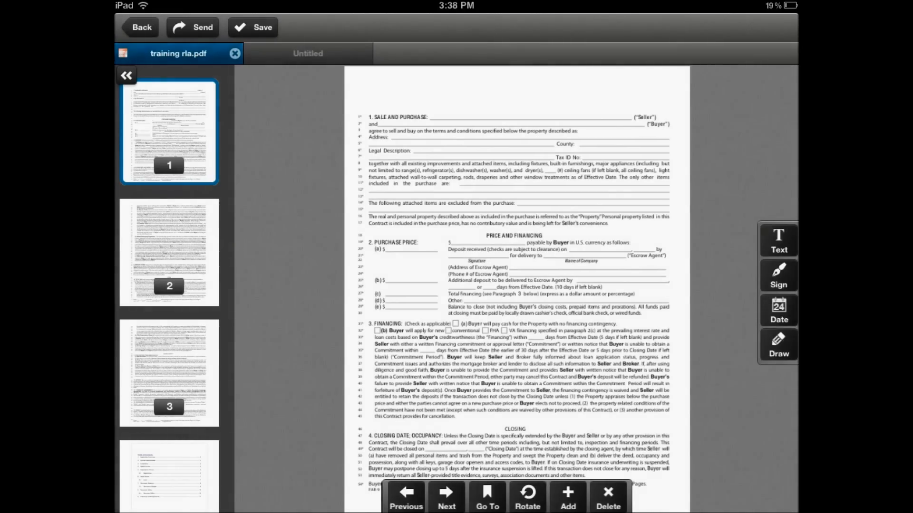
click(307, 52)
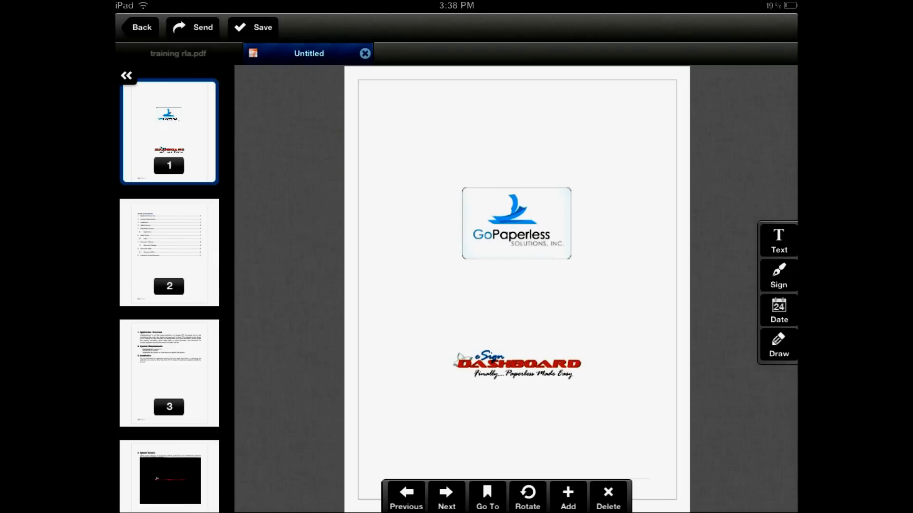
click(177, 52)
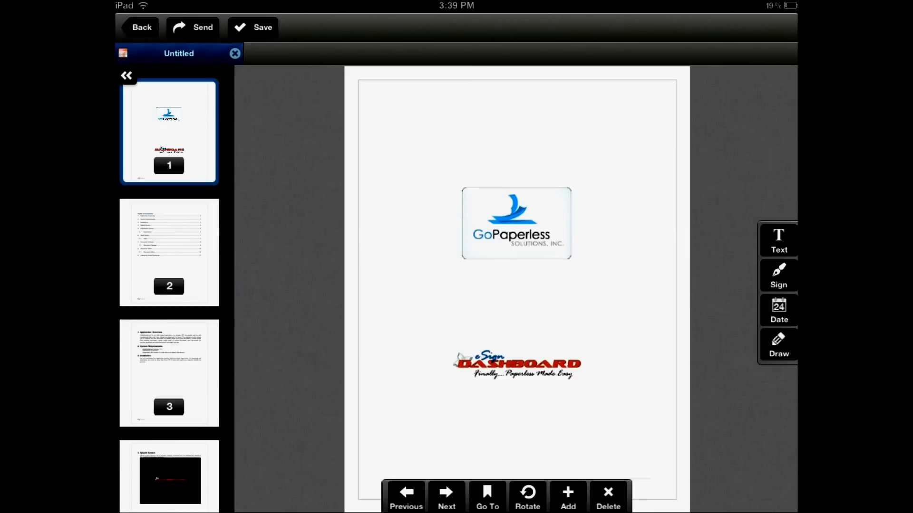
click(262, 26)
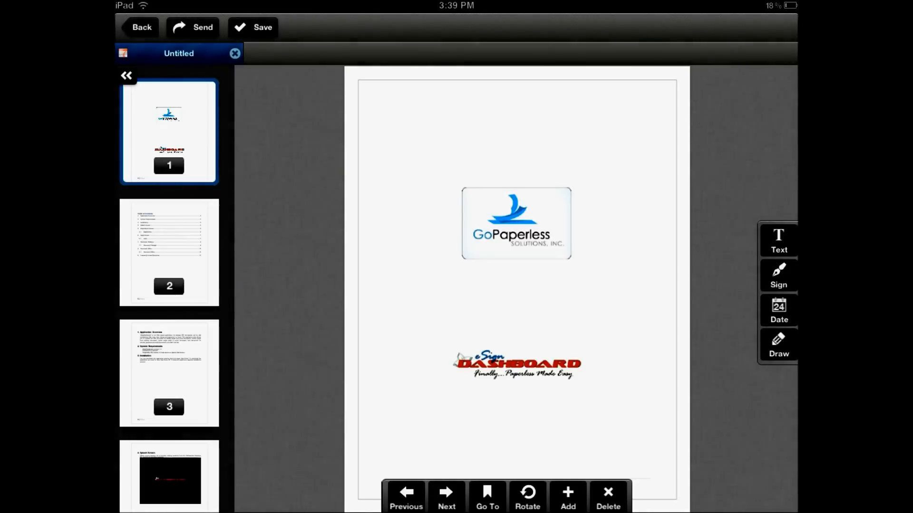
click(203, 27)
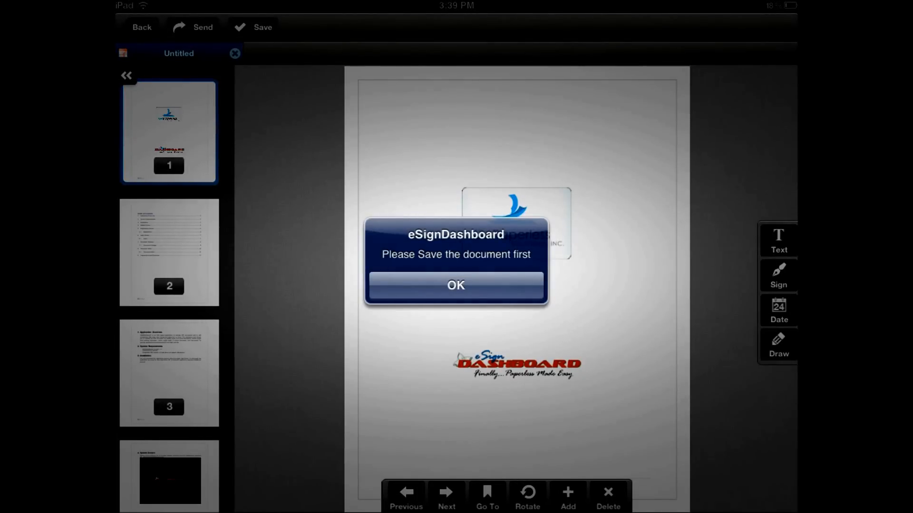
- Dismiss the save-first warning and choose to send the document by email
click(455, 285)
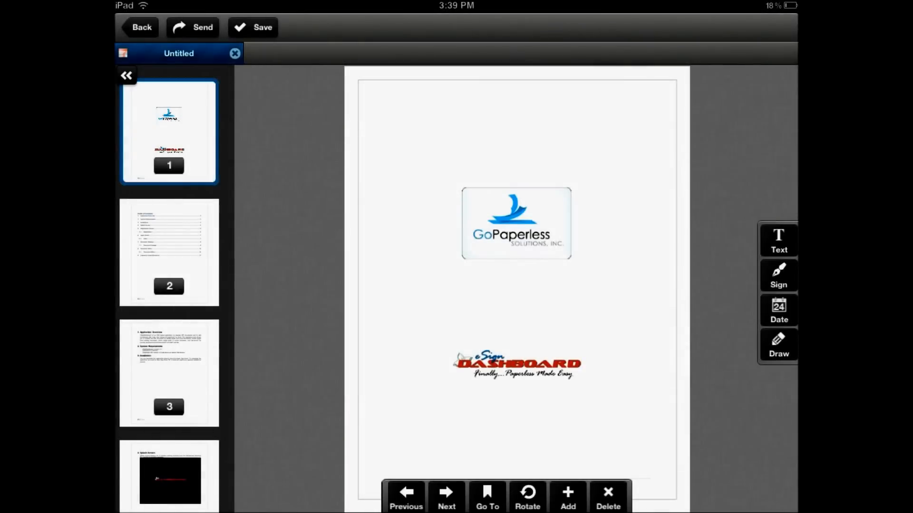
click(192, 27)
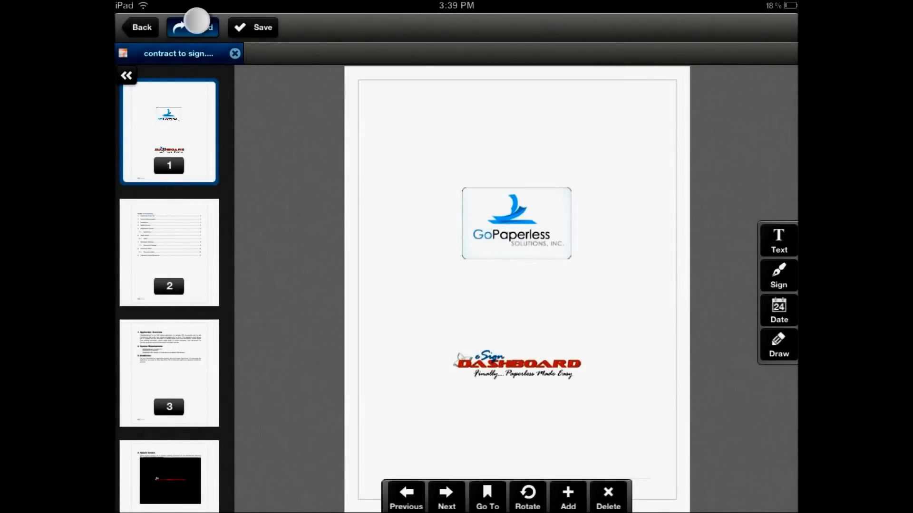
click(192, 27)
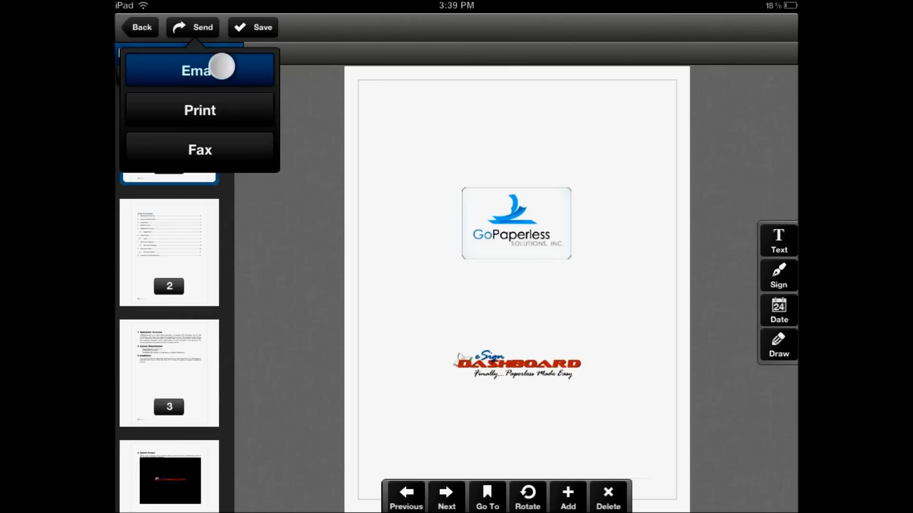
click(200, 69)
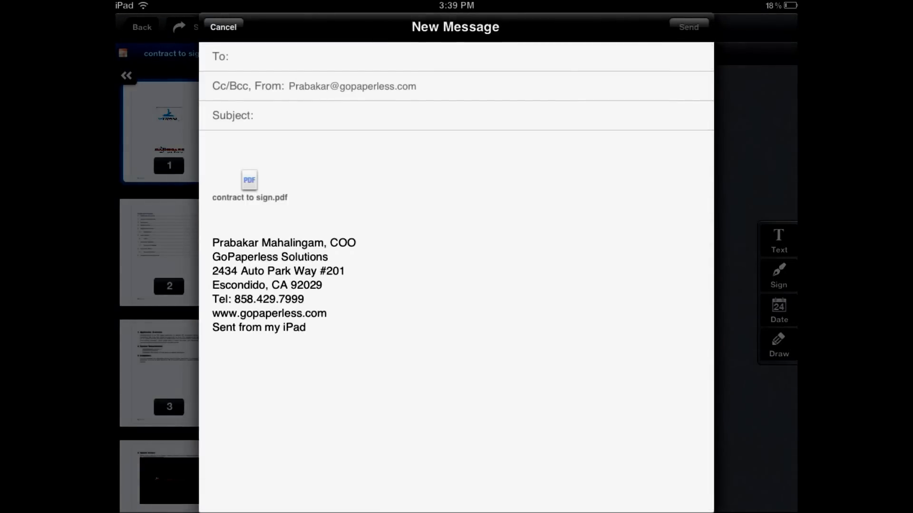
- Address the email to the 'prabakar' recipient with subject 'Docs to sign' and send it
click(262, 57)
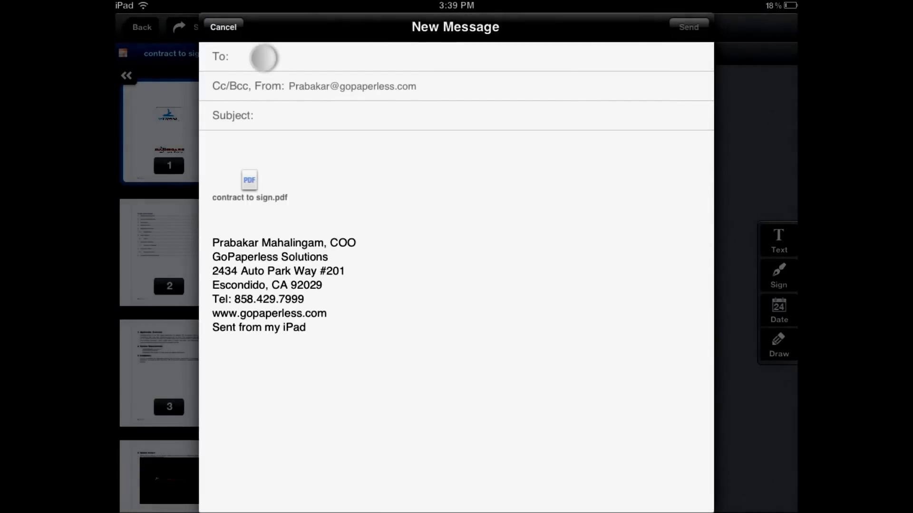
click(262, 56)
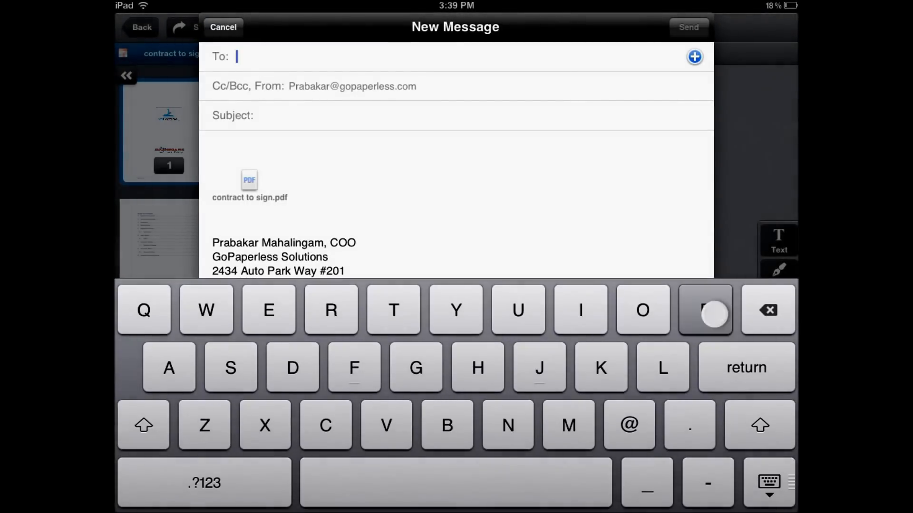
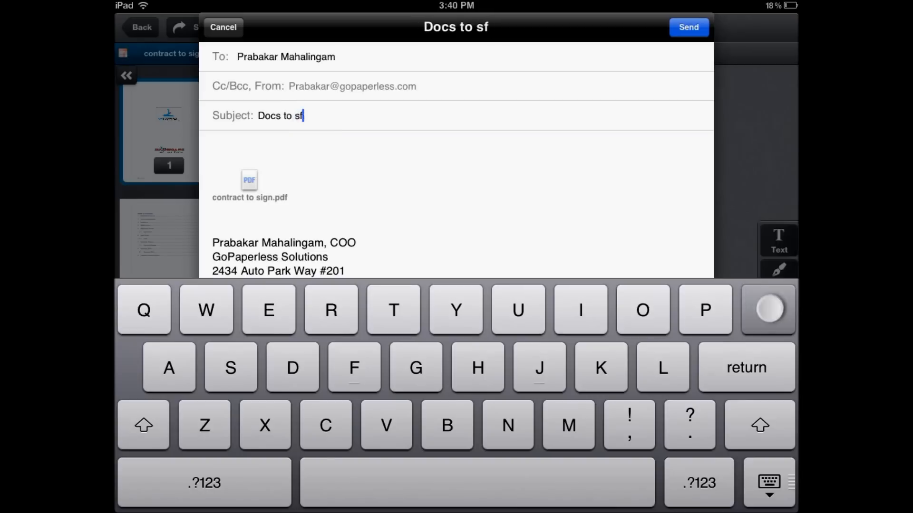
text(ign)
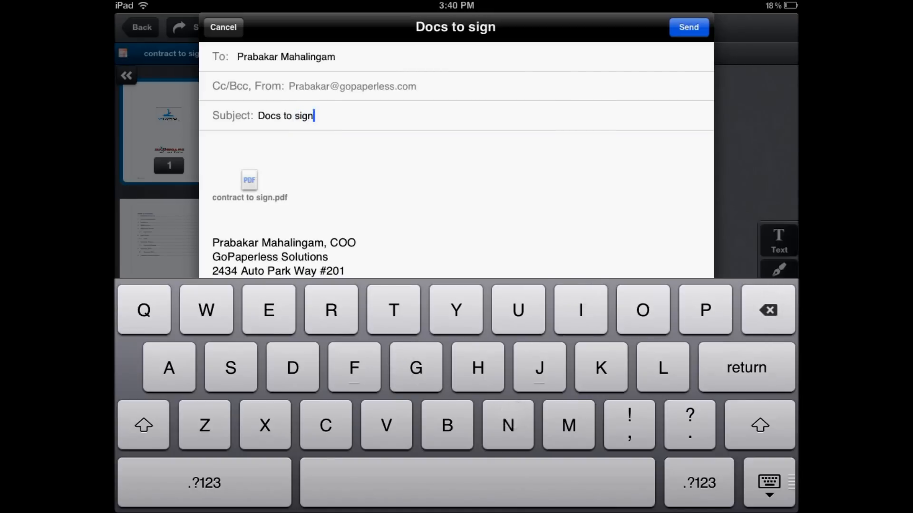
click(687, 26)
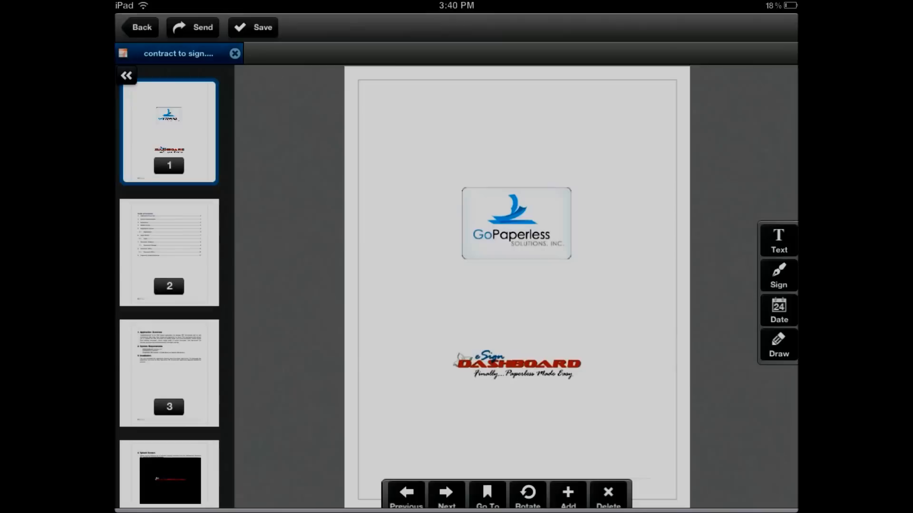
- Choose to send the document by fax and accept the REDfax instructions
click(192, 27)
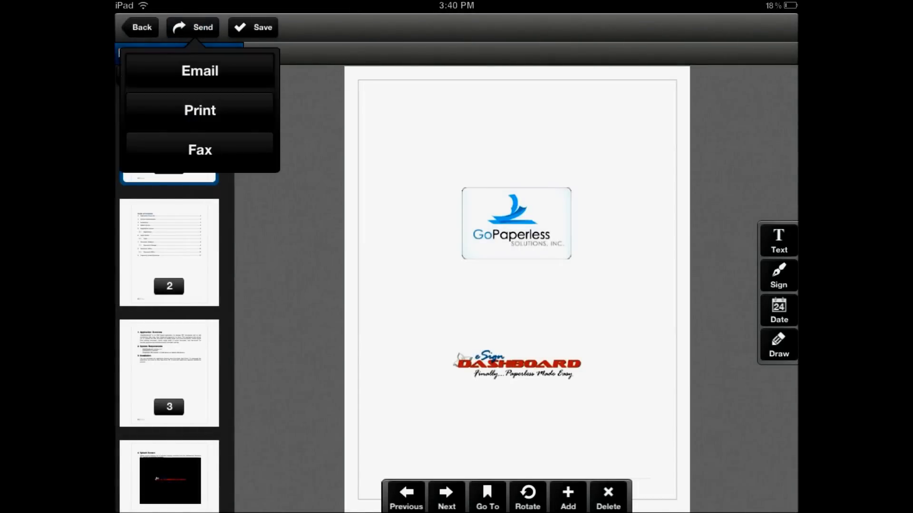
click(200, 150)
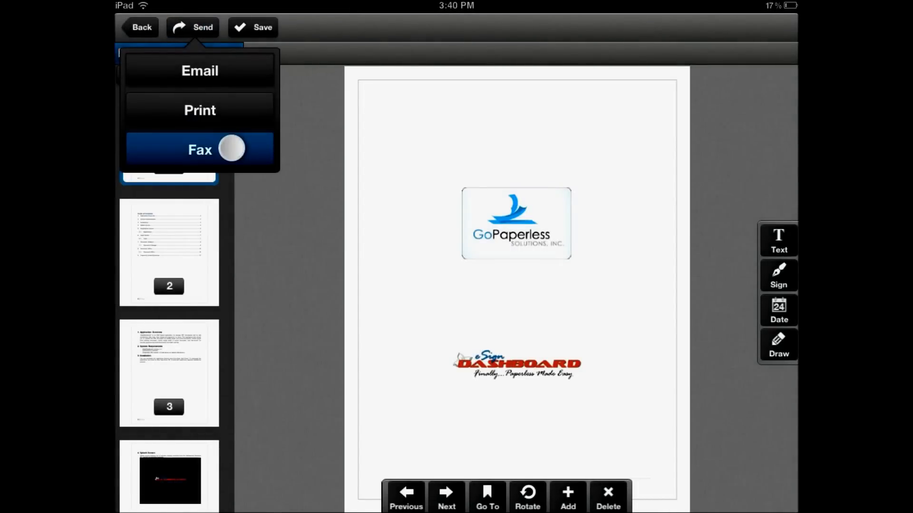
click(200, 149)
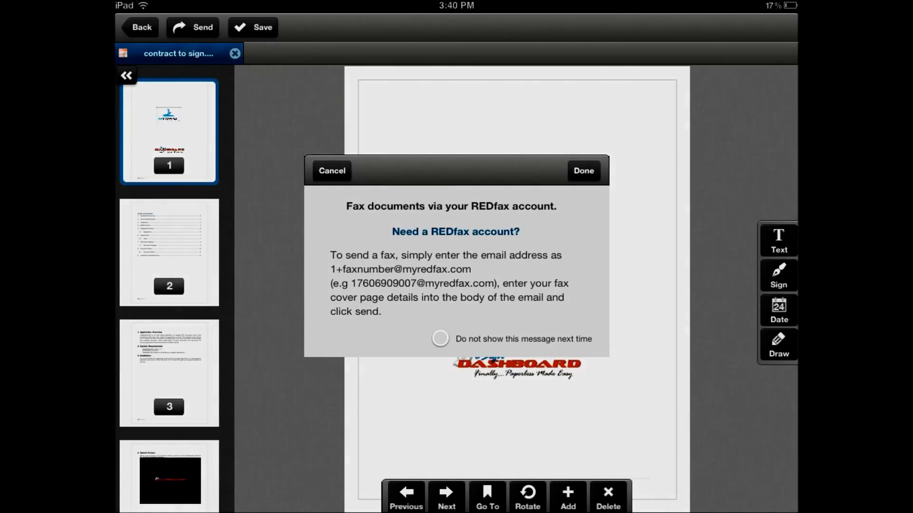
click(582, 170)
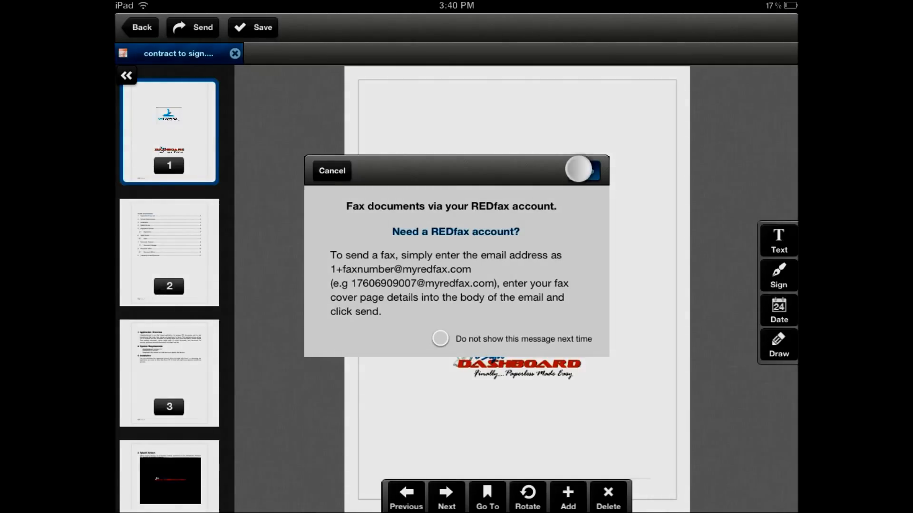
click(579, 171)
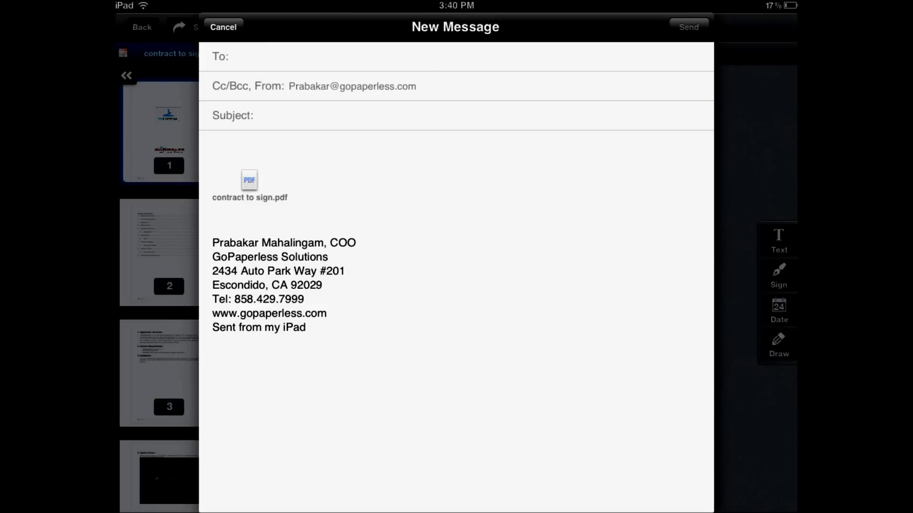
click(260, 56)
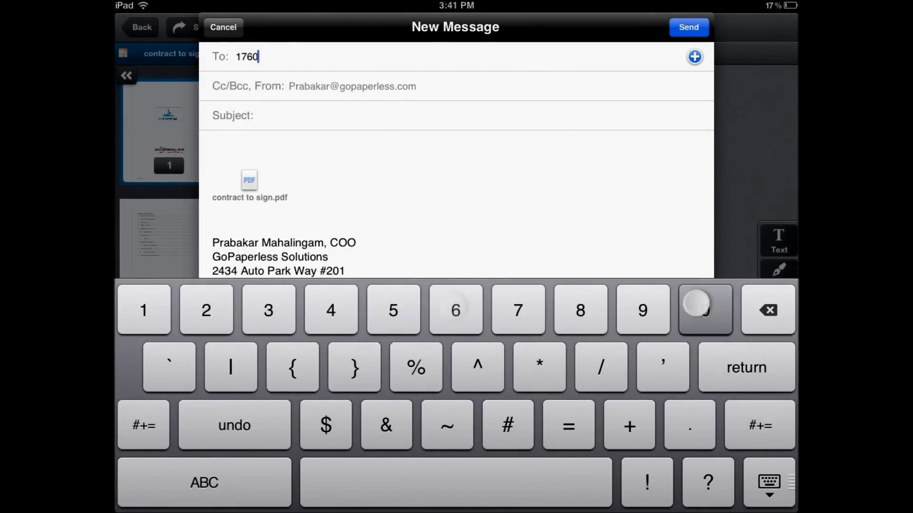
text(690)
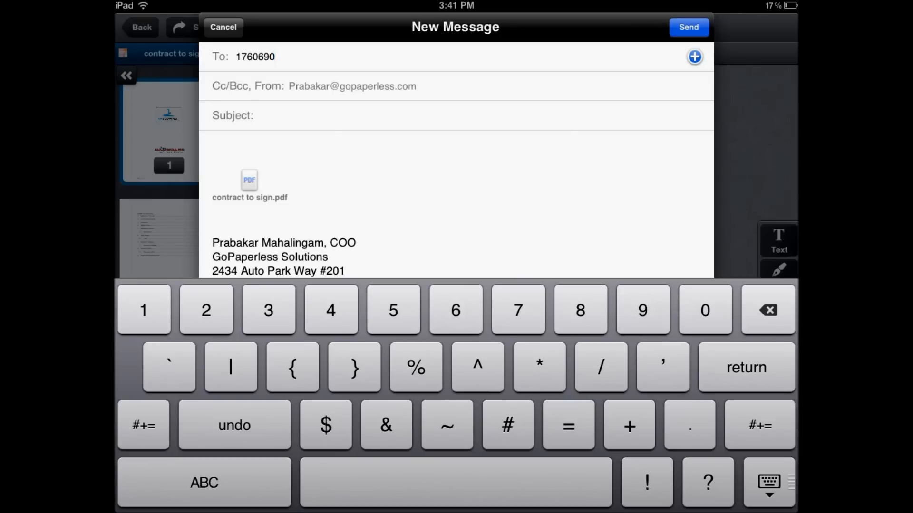
text(9005)
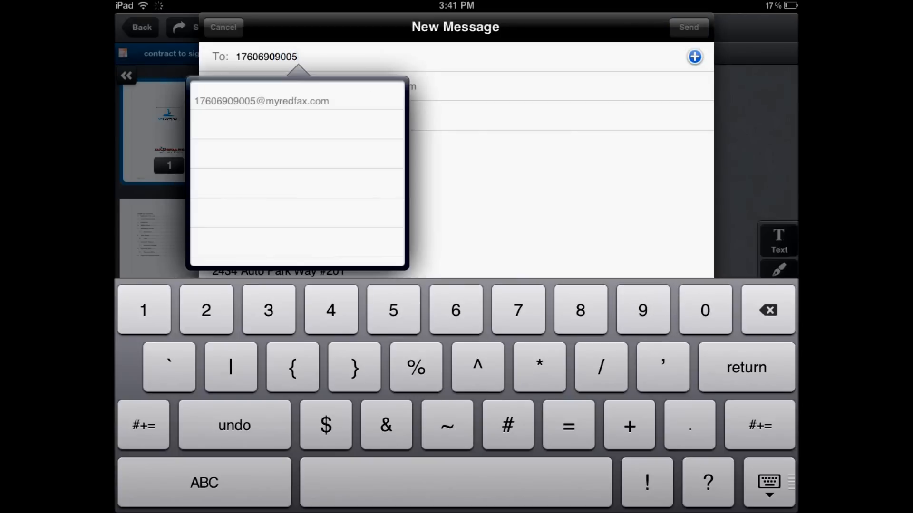
click(296, 101)
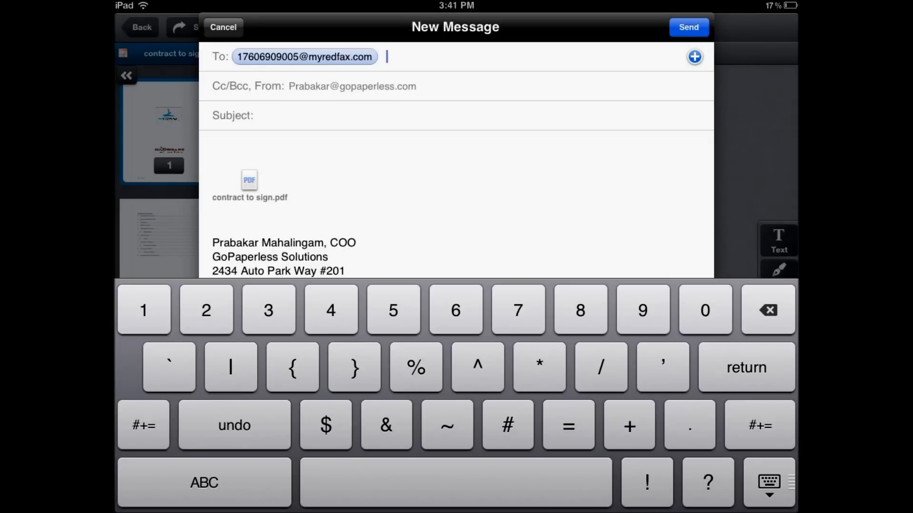
click(233, 115)
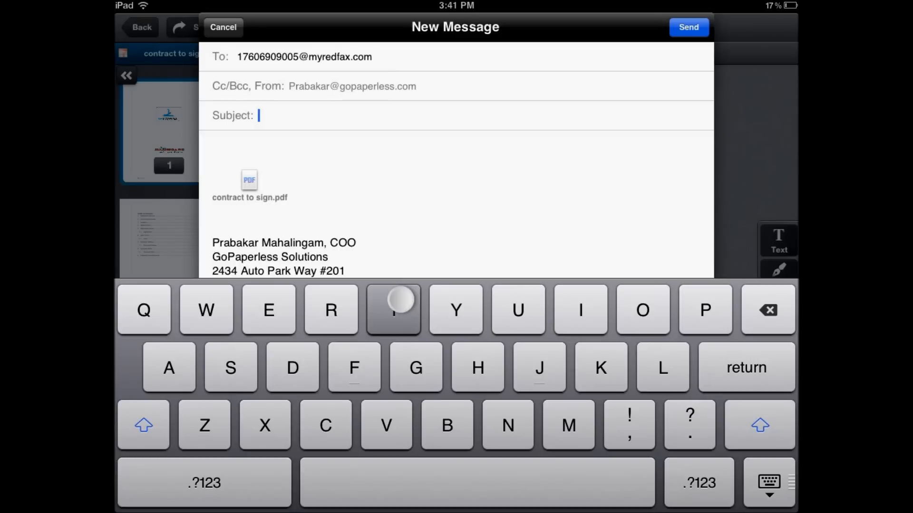
text(Test fax)
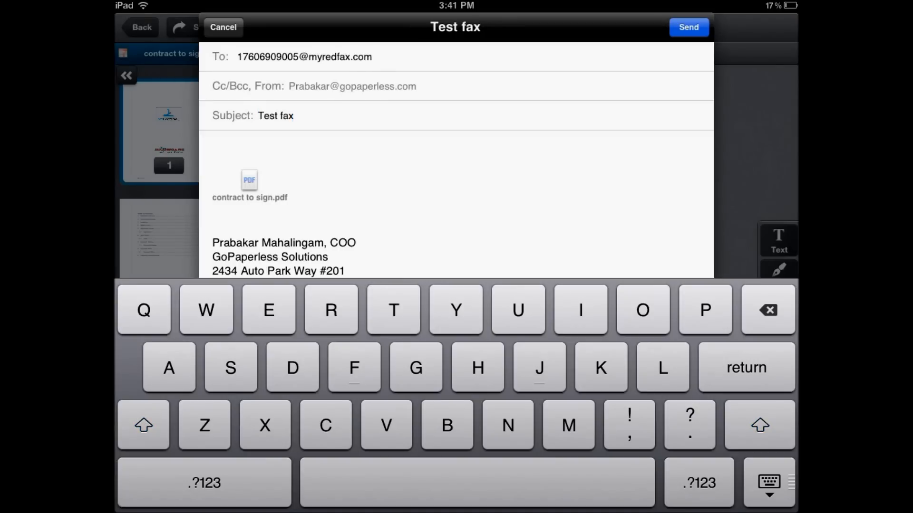
click(689, 27)
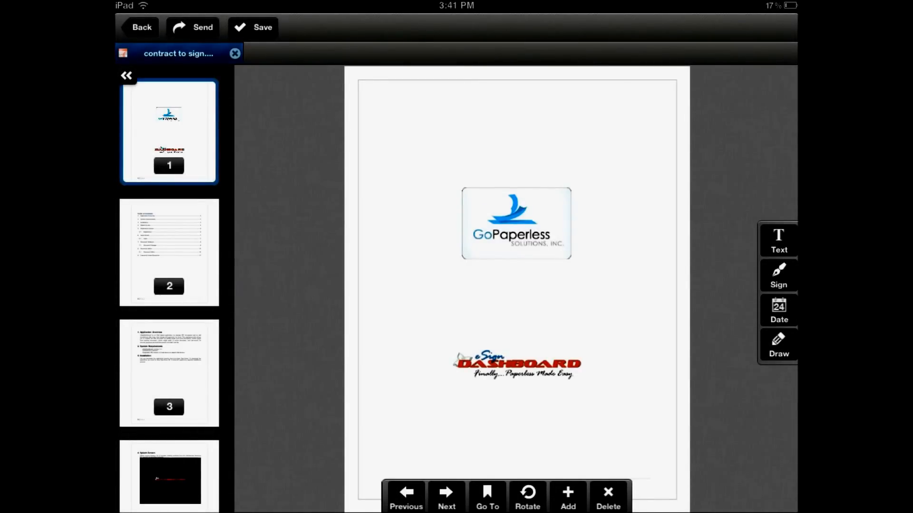
- Return to the training folder, log out from Settings and confirm
click(140, 28)
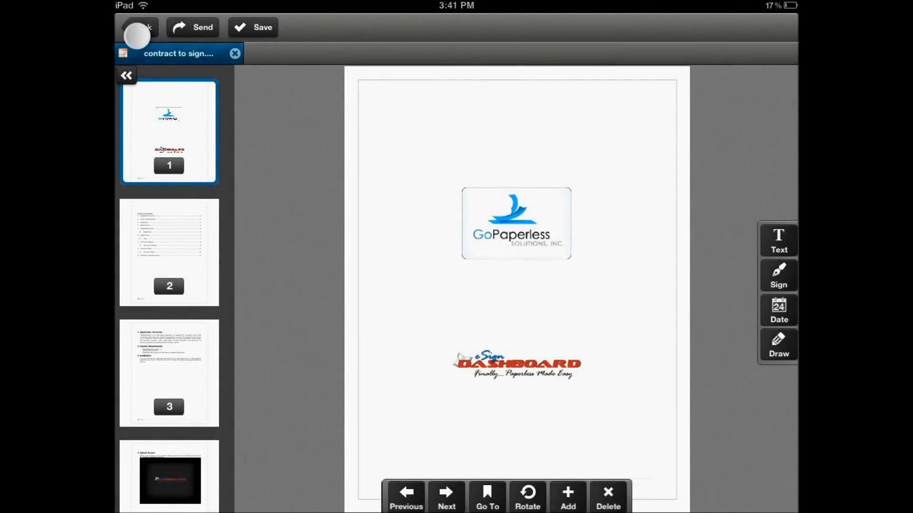
click(137, 27)
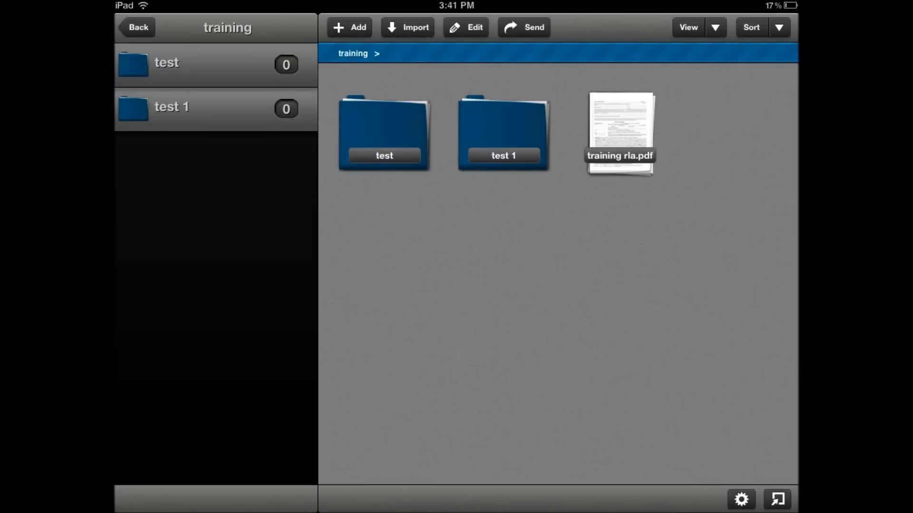
click(741, 499)
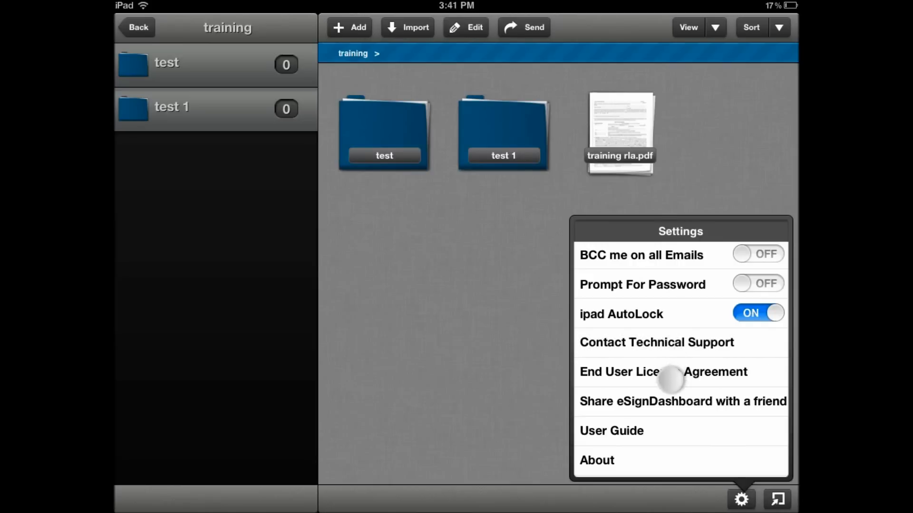
mouse_move(681, 404)
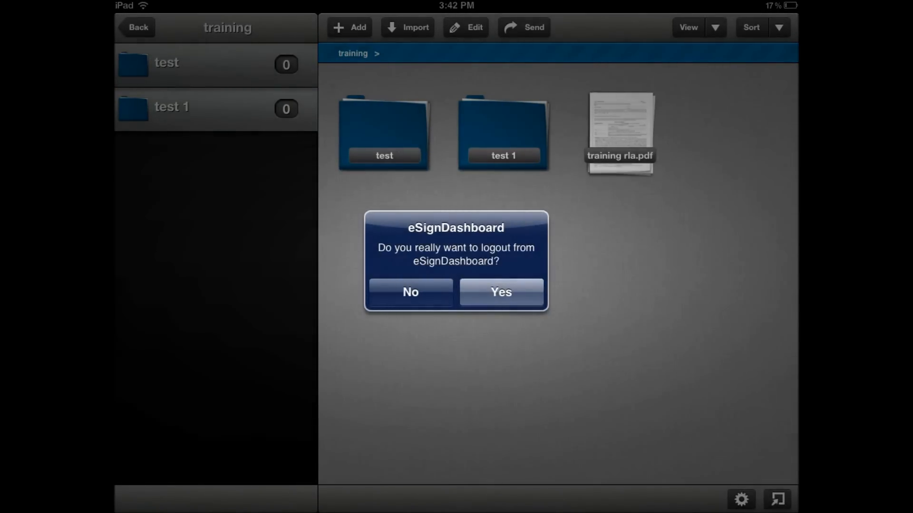
click(499, 293)
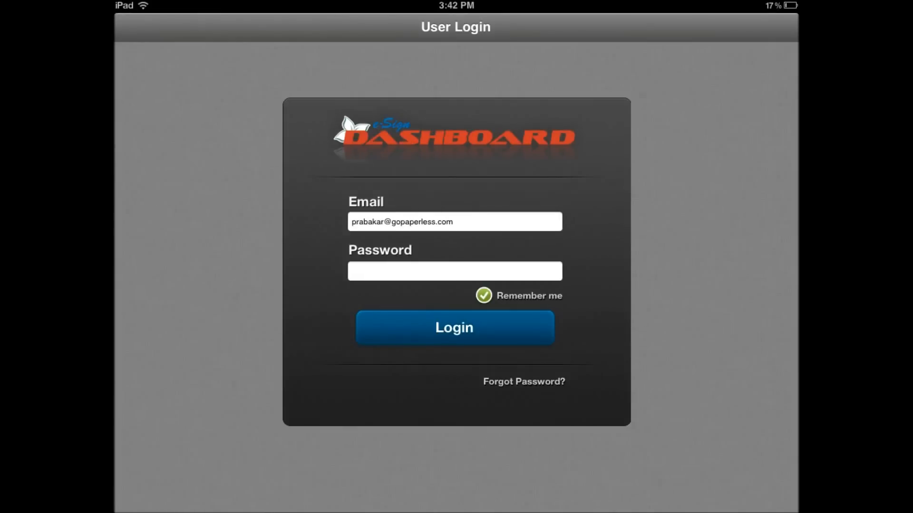